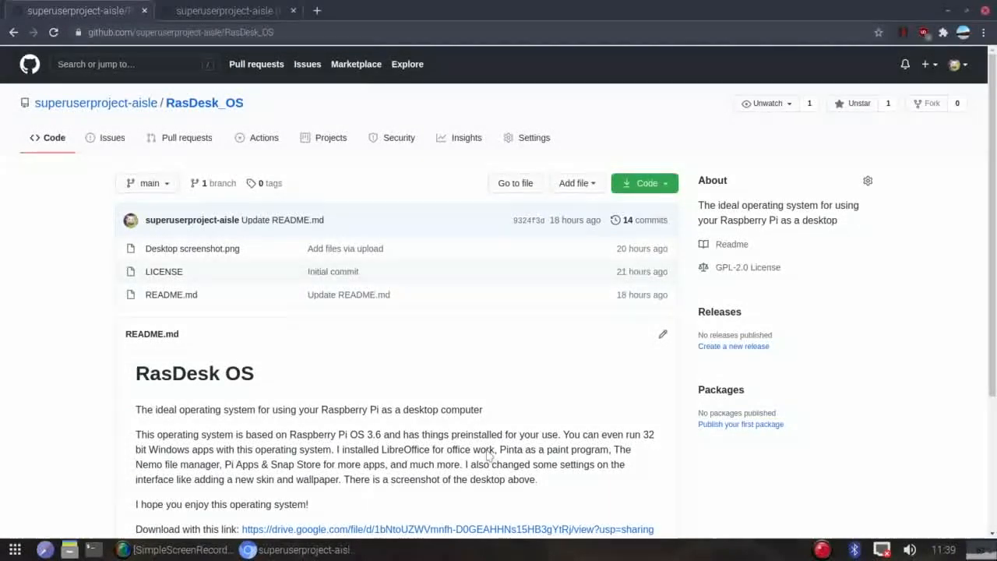
mouse_move(583, 337)
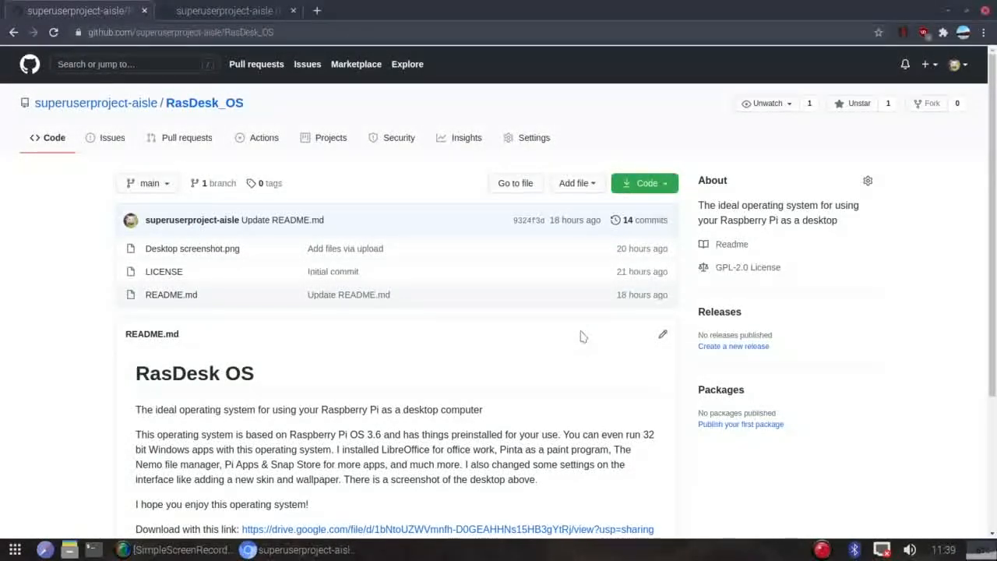
Browse the imager's operating system list and custom image chooser without selecting an image.
scroll("down", 3)
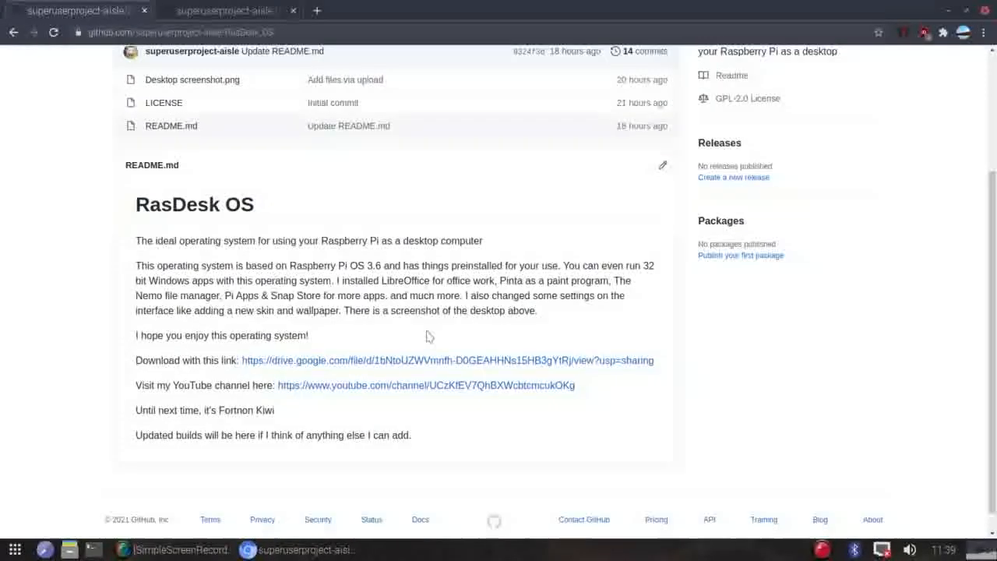
scroll("down", 3)
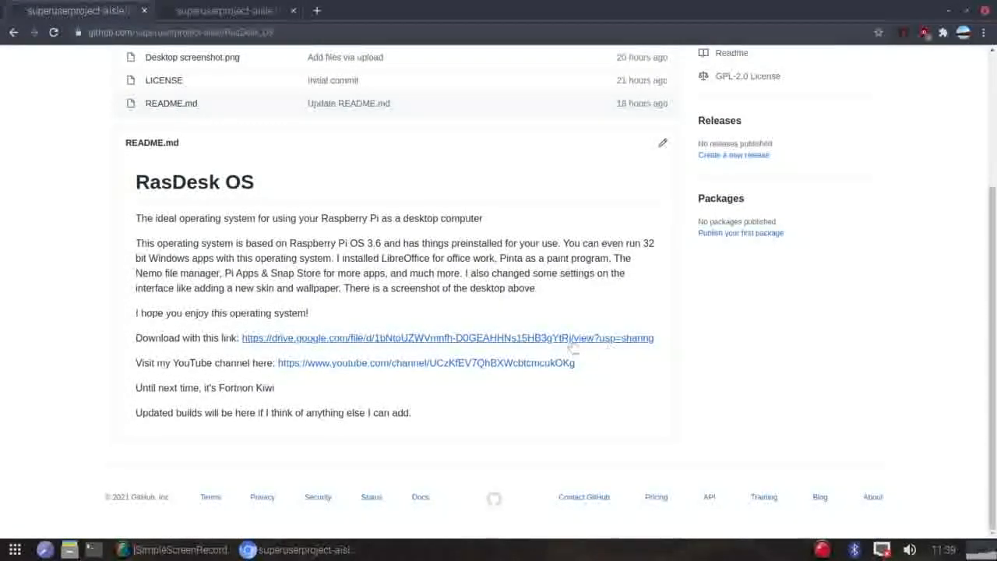
mouse_move(408, 272)
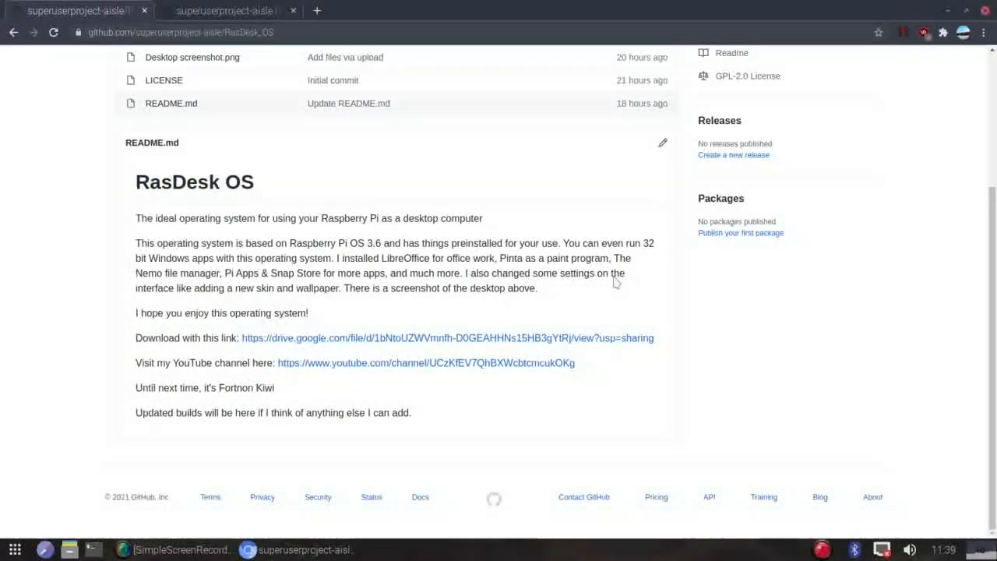
mouse_move(414, 418)
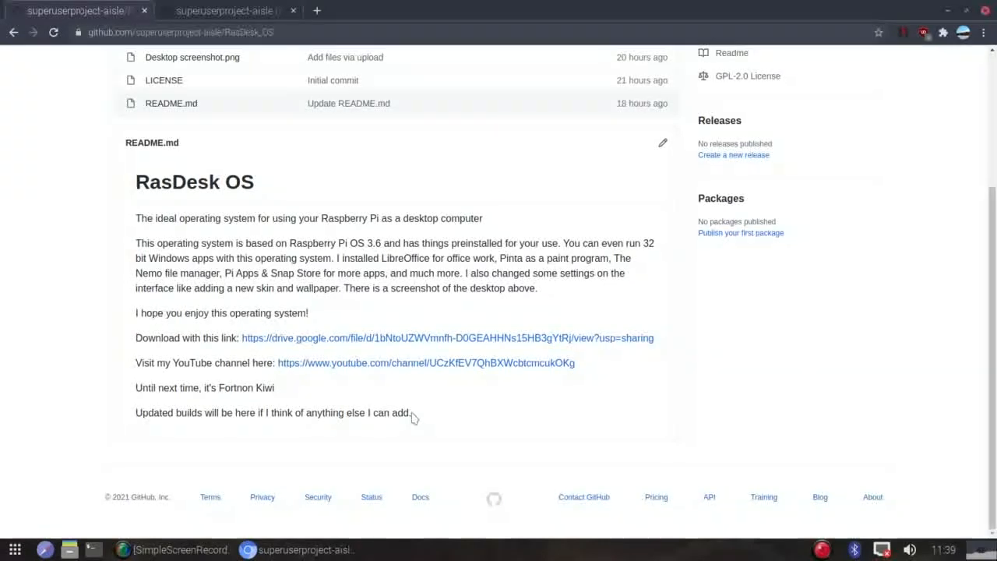
mouse_move(271, 352)
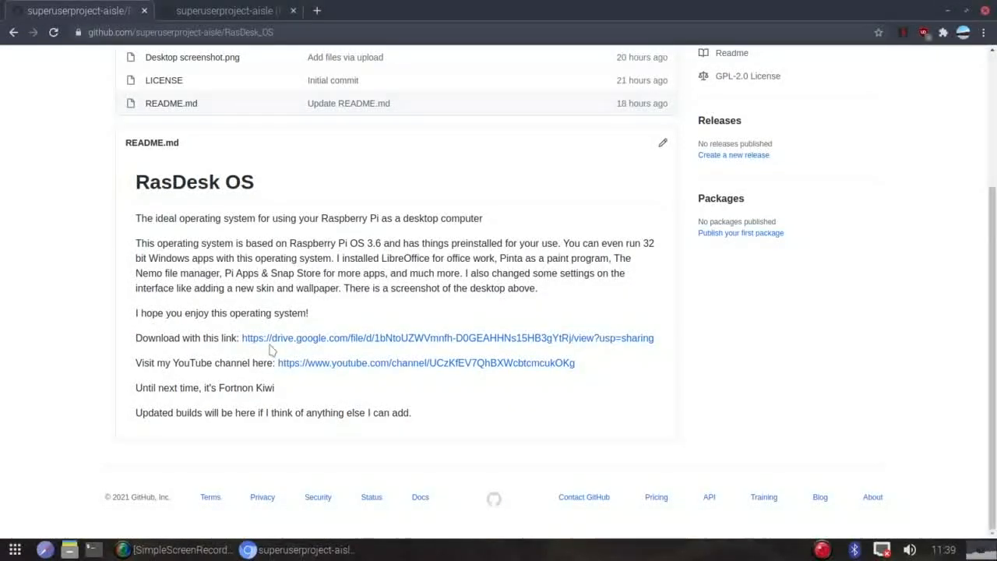
mouse_move(364, 327)
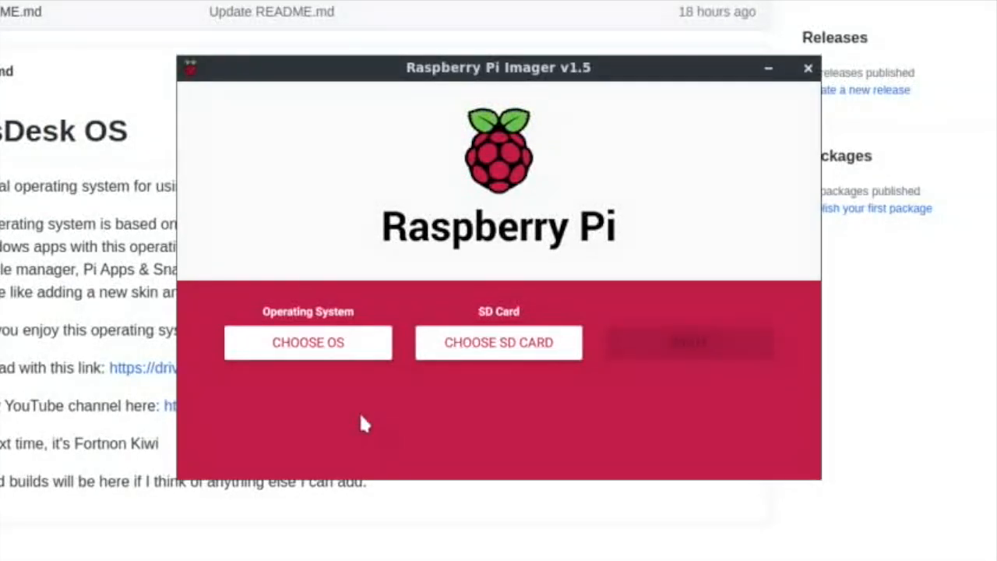
mouse_move(339, 398)
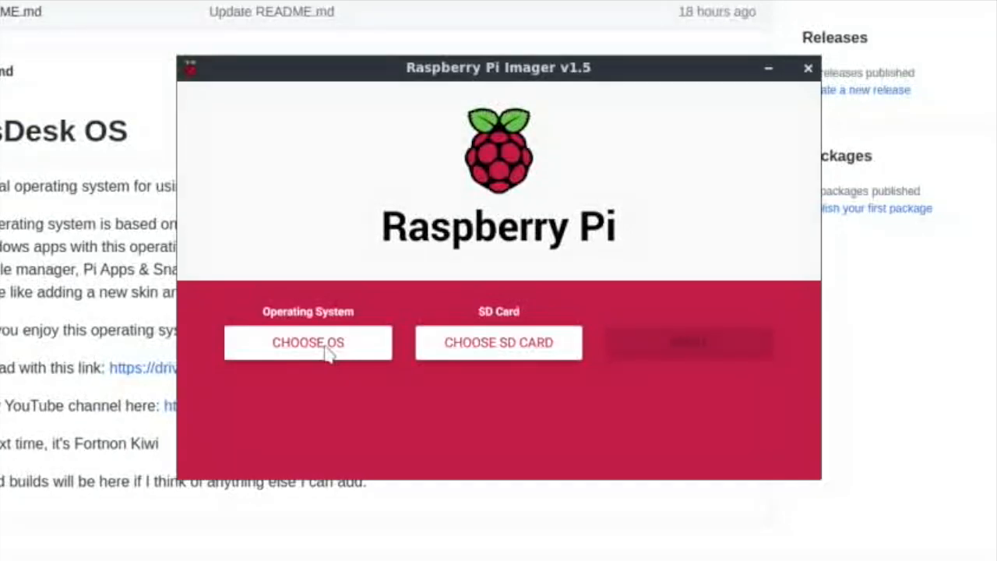
left_click(308, 342)
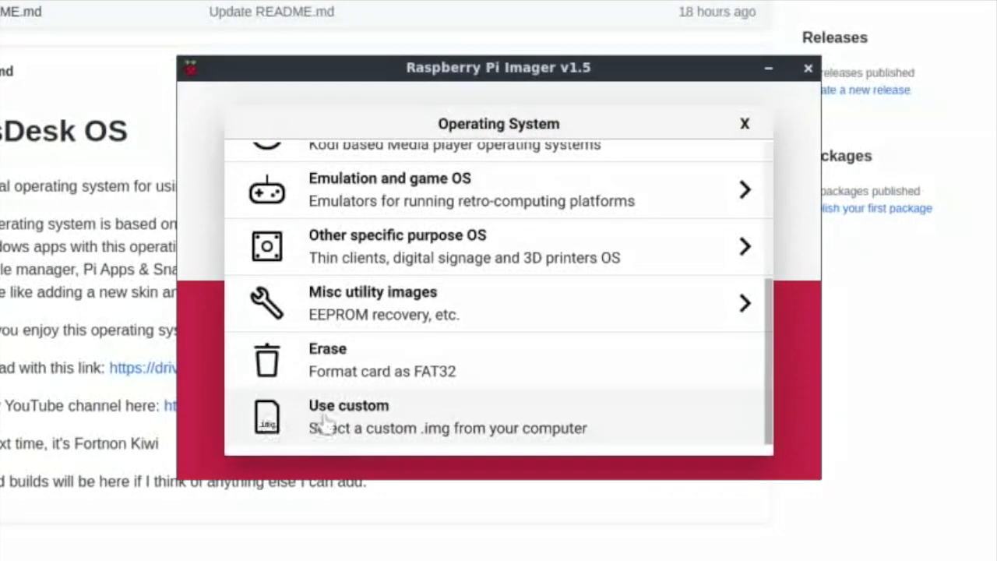
left_click(349, 405)
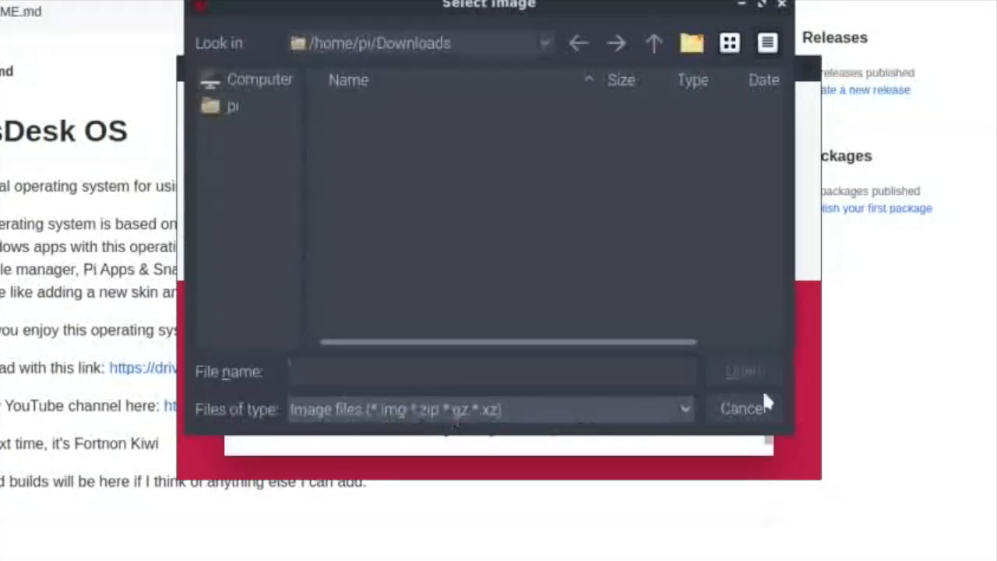
left_click(741, 408)
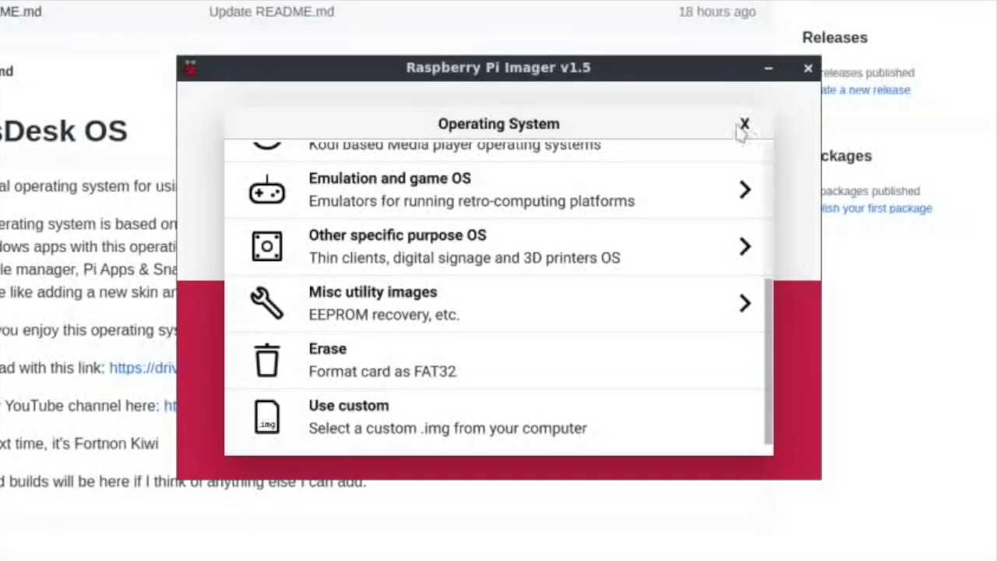
left_click(745, 124)
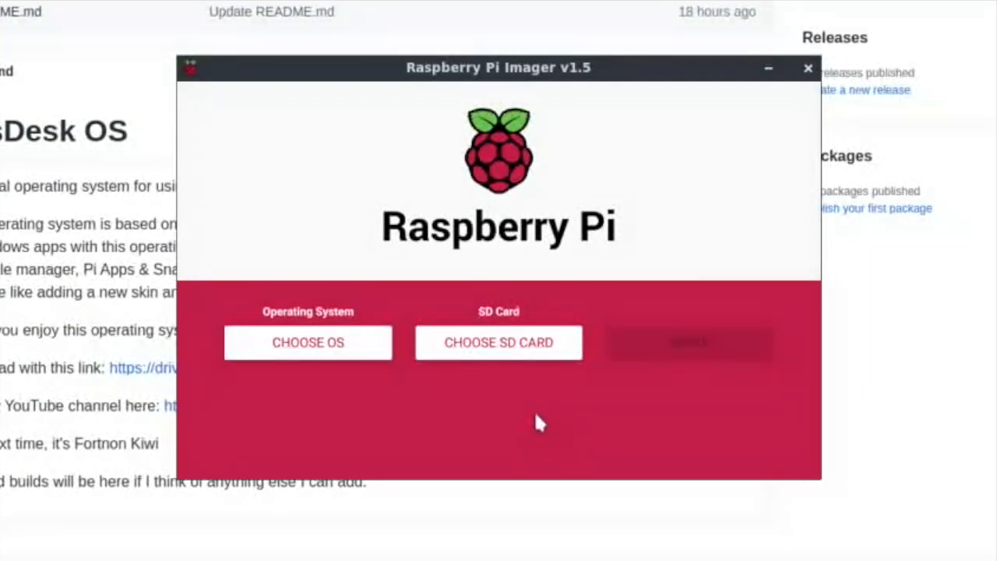
Check the storage card list and dismiss the removable medium notice.
left_click(498, 343)
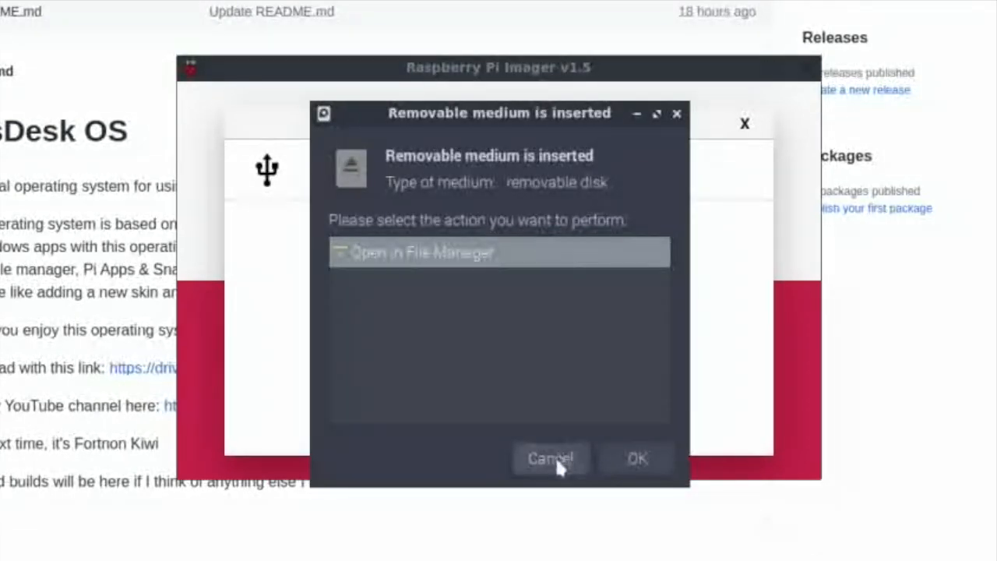
left_click(552, 458)
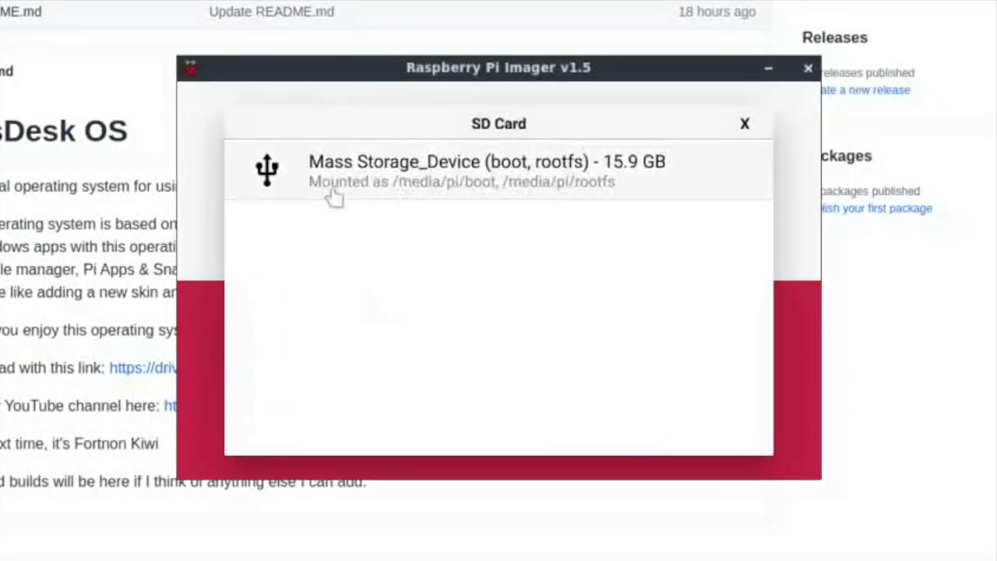
mouse_move(610, 204)
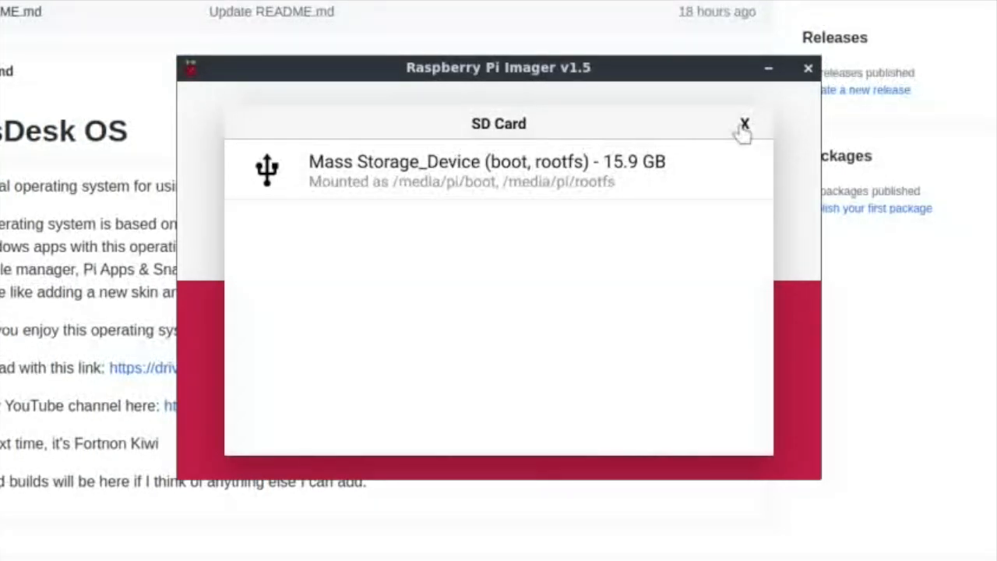
left_click(745, 125)
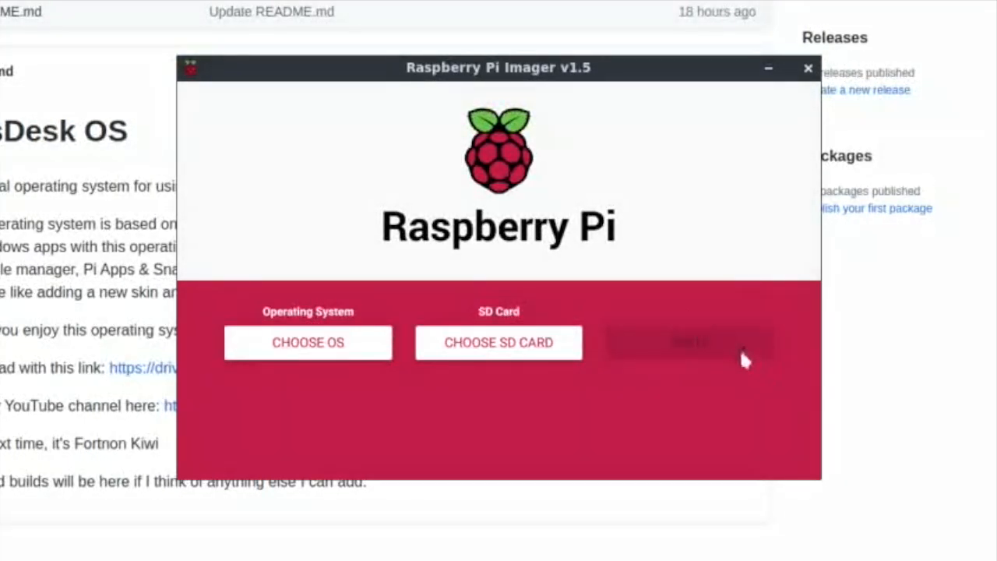
mouse_move(740, 358)
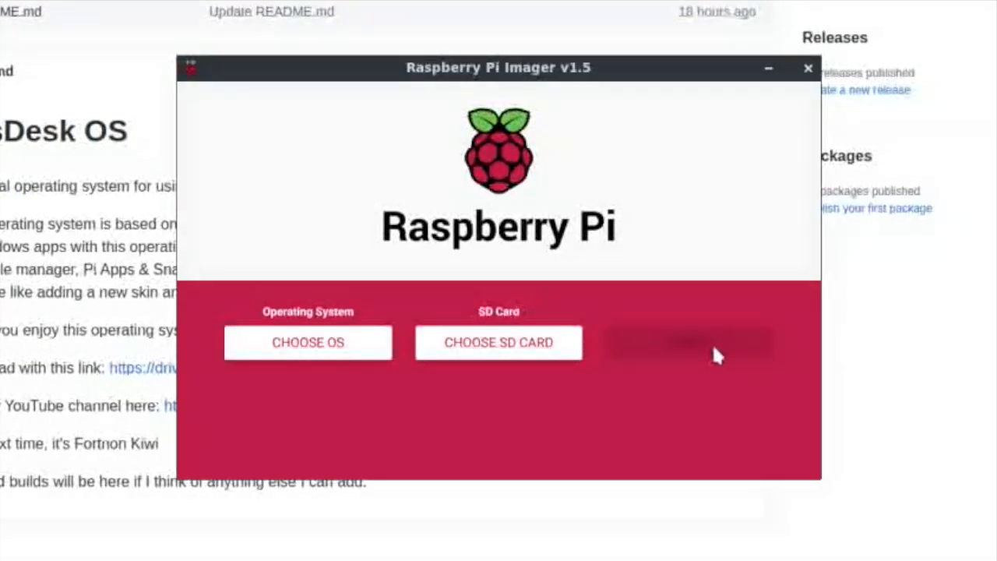
mouse_move(619, 187)
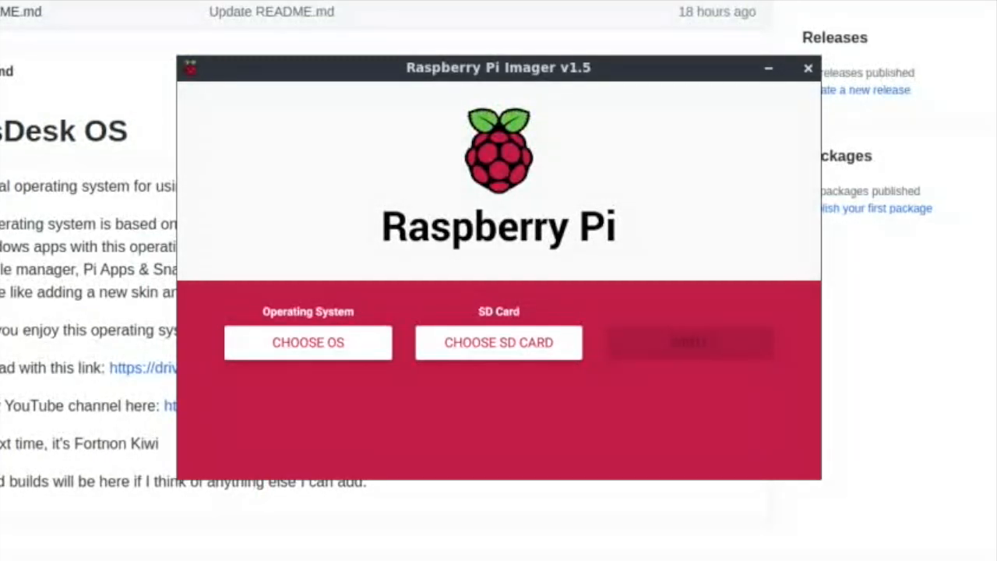
Attempt to write the image, then run the desktop's Finish setting up Pi script.
left_click(807, 68)
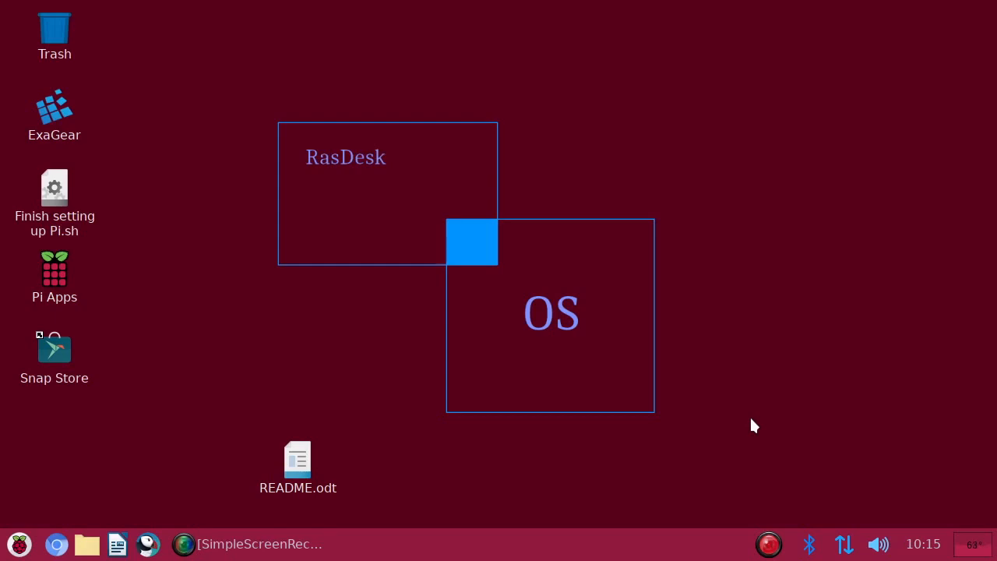
mouse_move(760, 417)
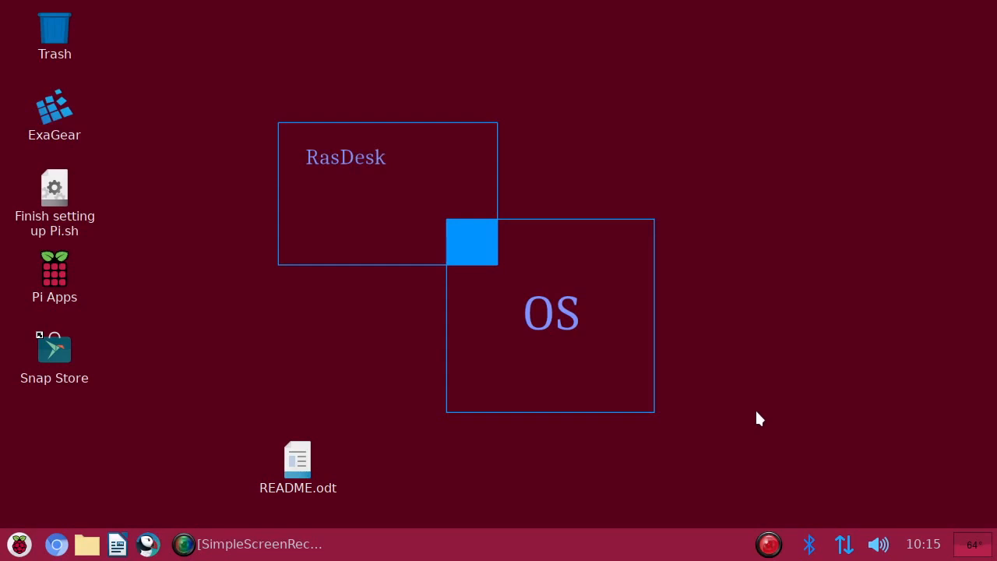
mouse_move(54, 187)
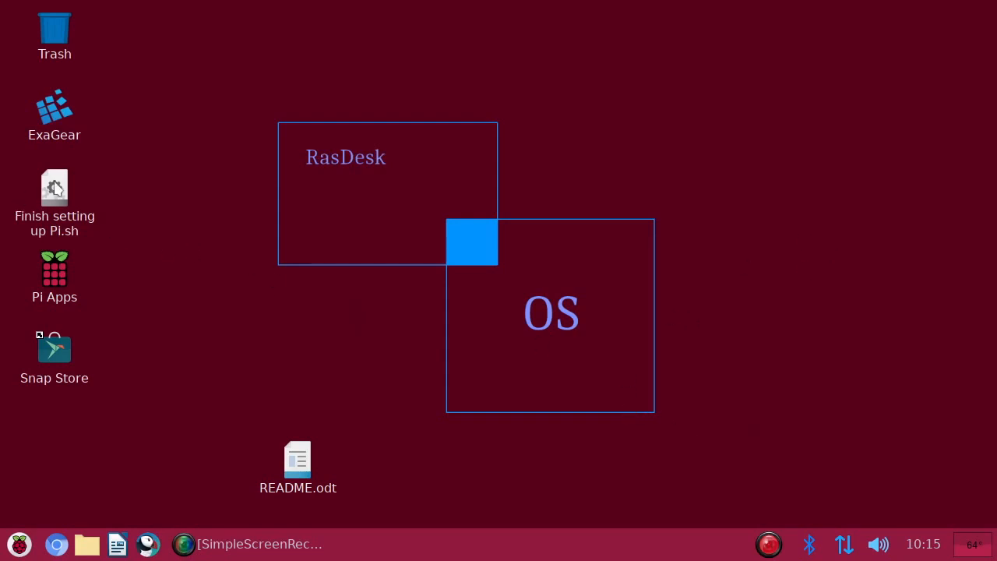
double_click(55, 187)
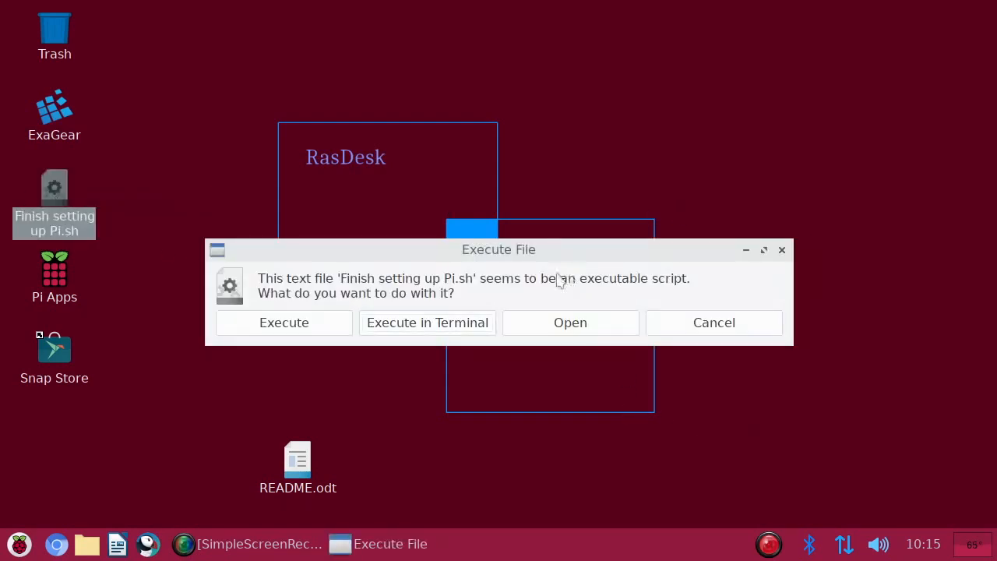
left_click(283, 322)
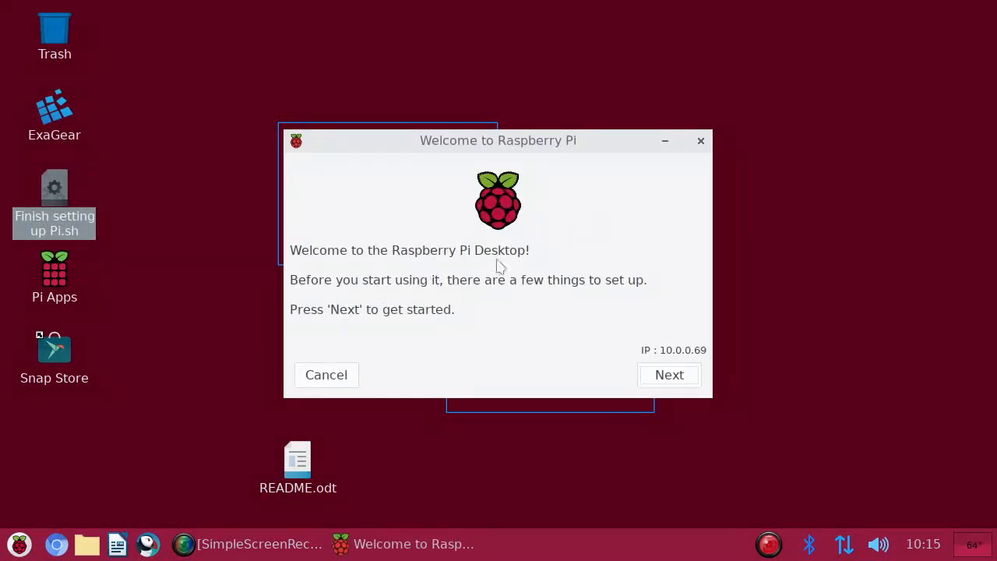
mouse_move(569, 118)
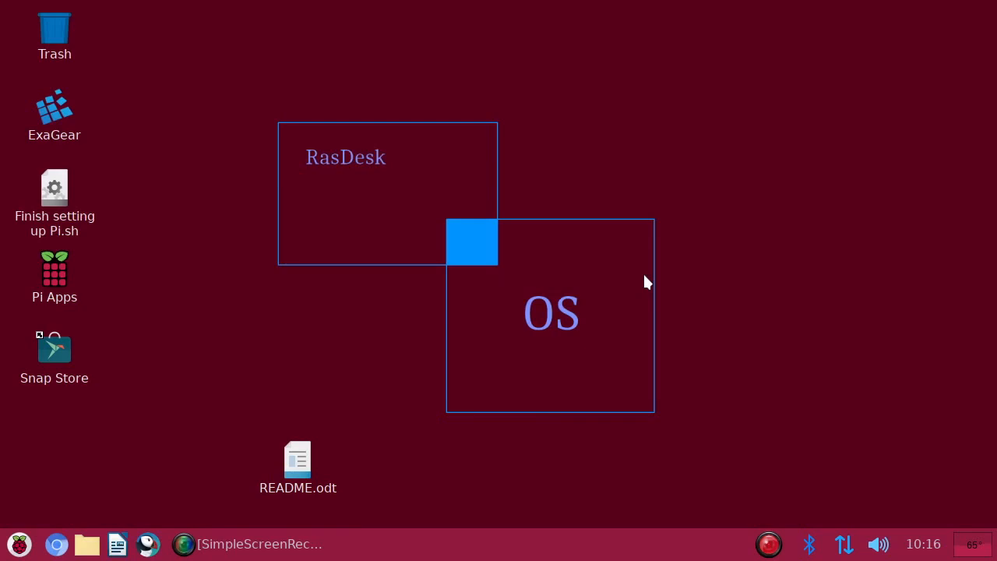
mouse_move(573, 319)
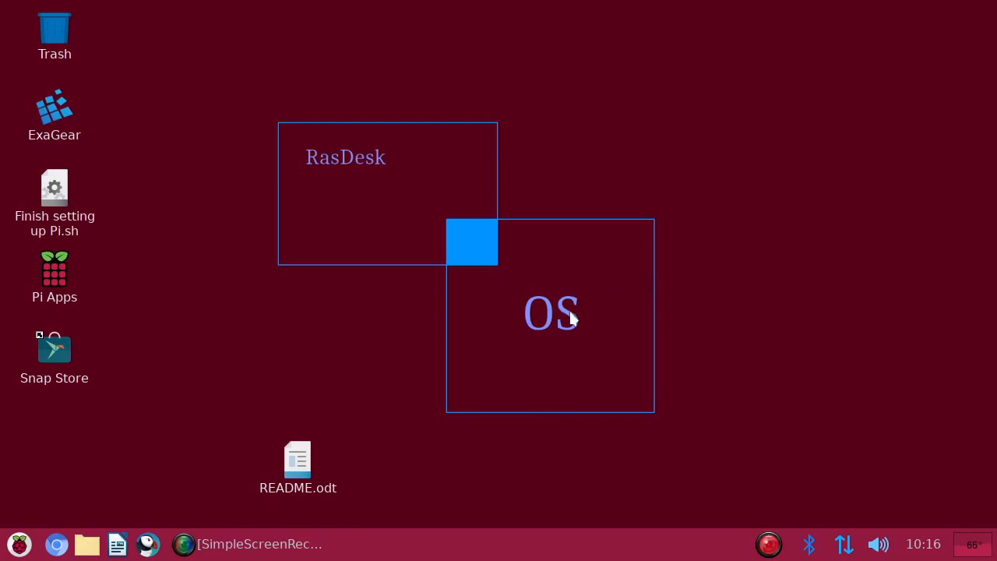
Expand the root partition with sudo raspi-config in a terminal and confirm the resize.
left_click(19, 543)
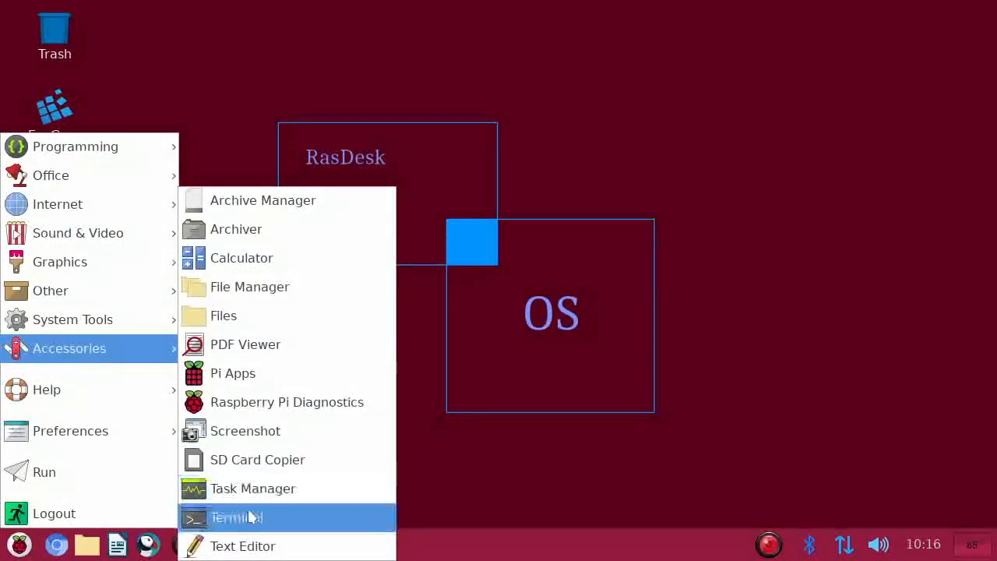
left_click(235, 517)
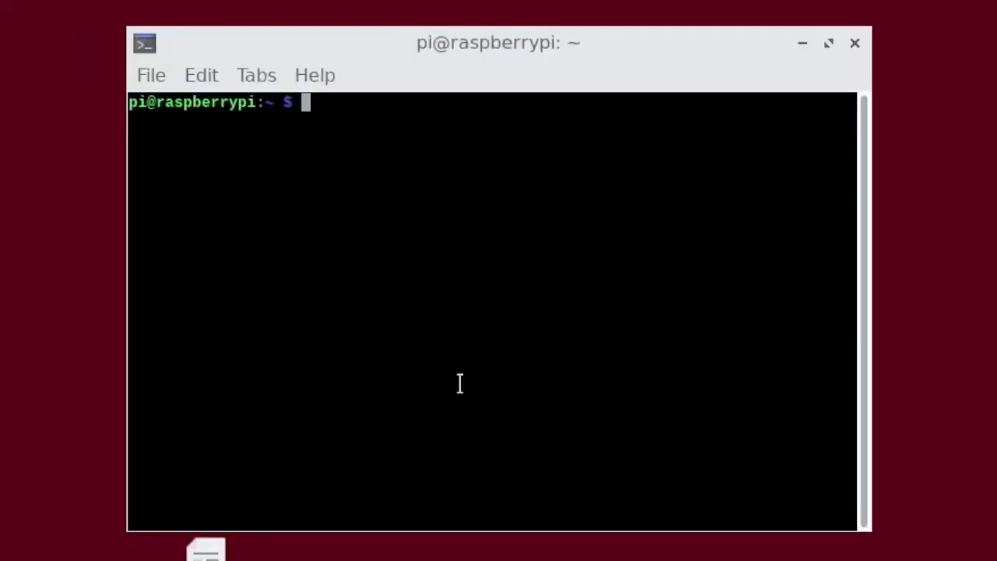
type("sudo")
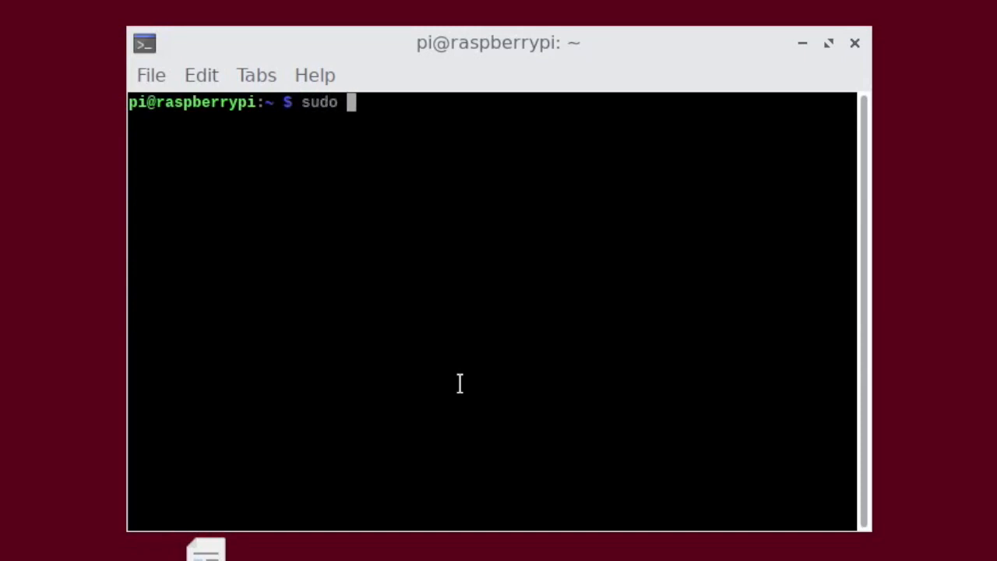
type("raspi-con")
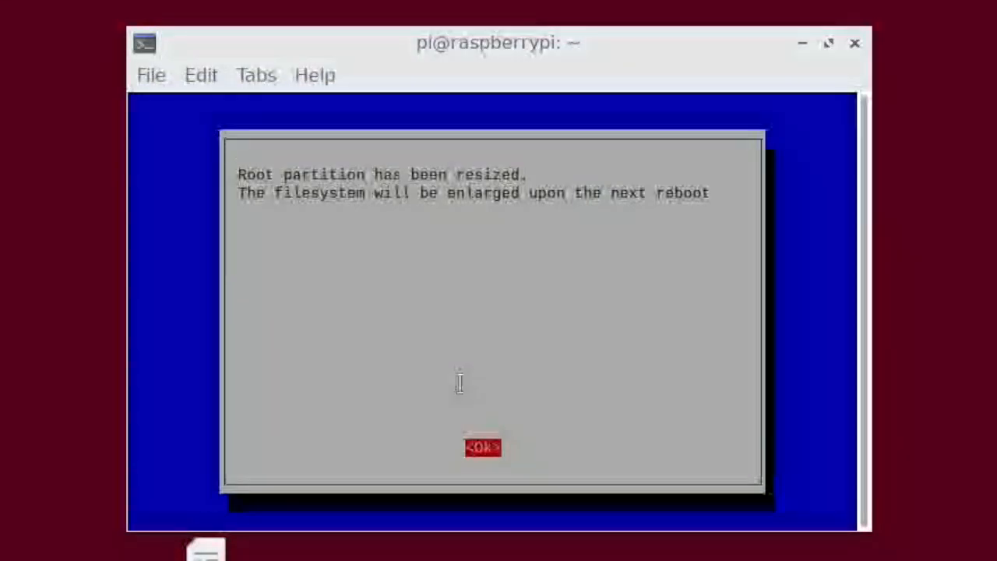
left_click(483, 446)
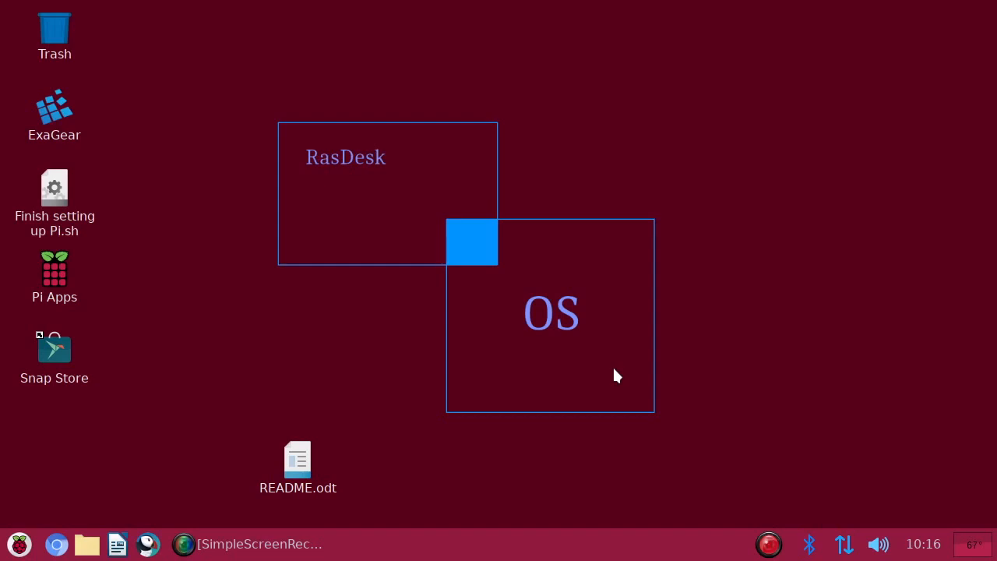
mouse_move(165, 502)
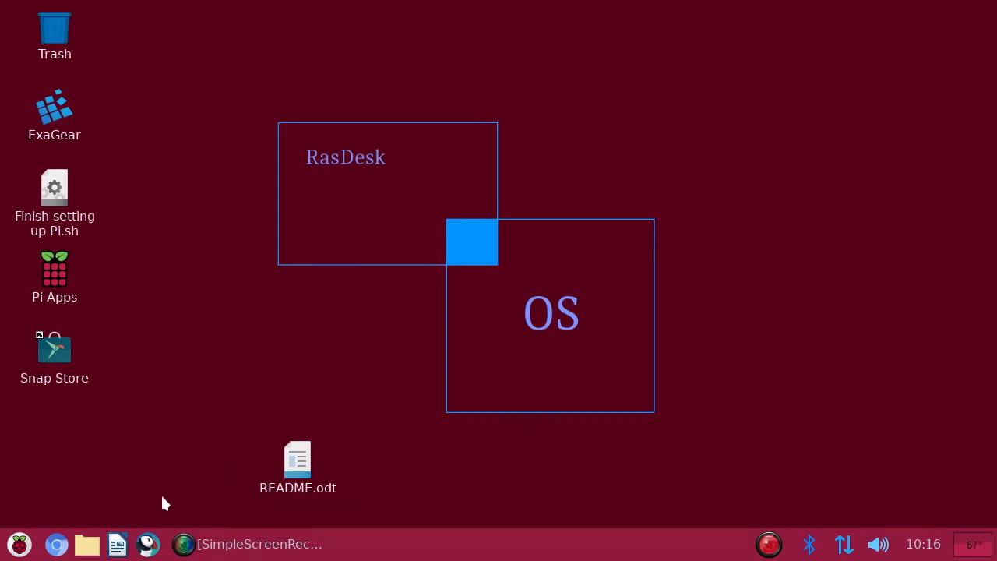
mouse_move(314, 466)
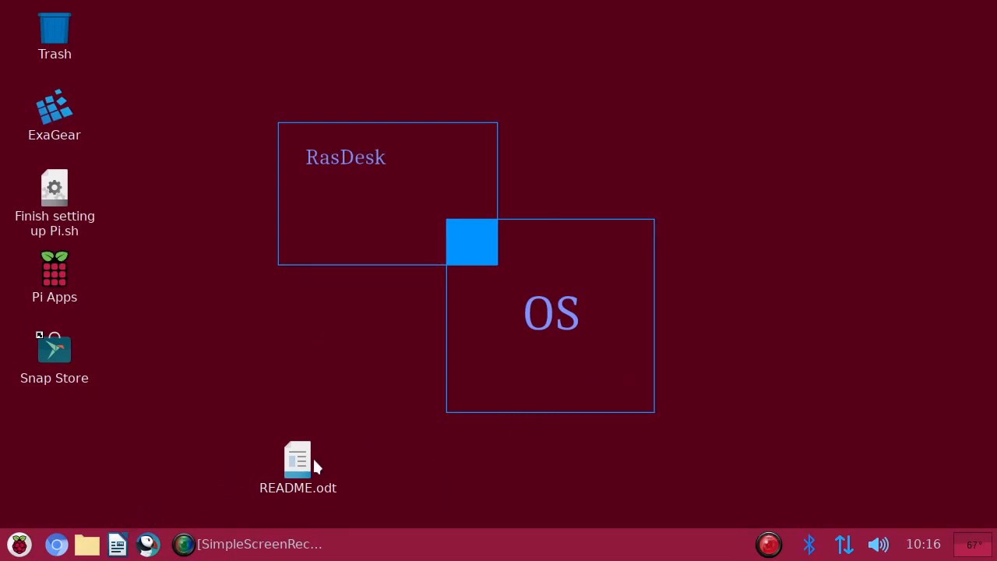
mouse_move(302, 471)
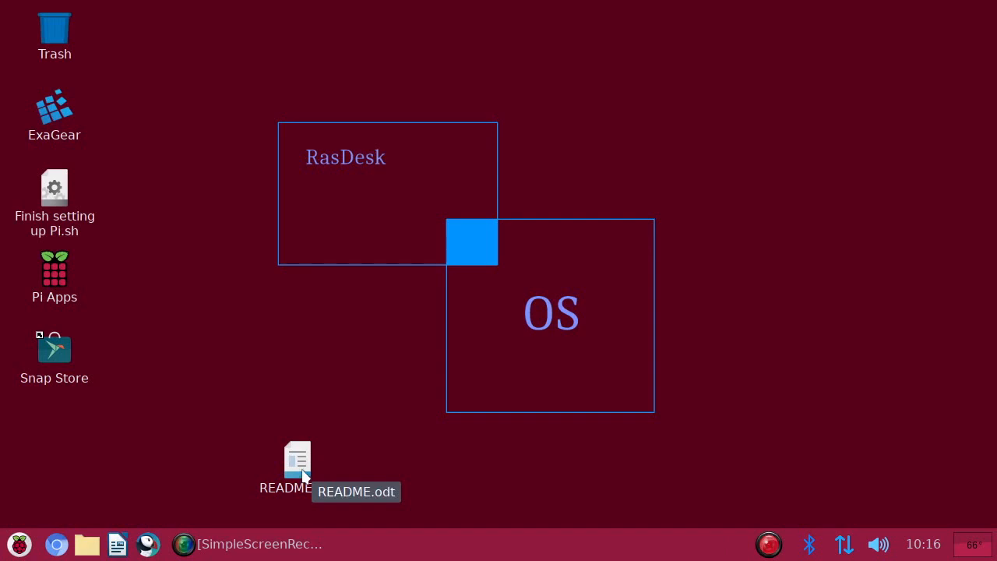
mouse_move(53, 109)
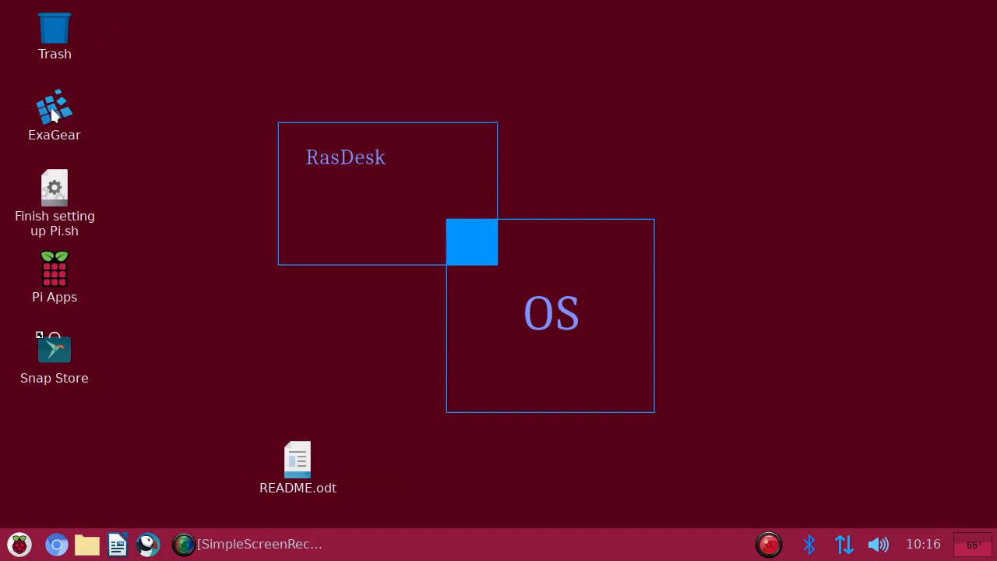
mouse_move(60, 105)
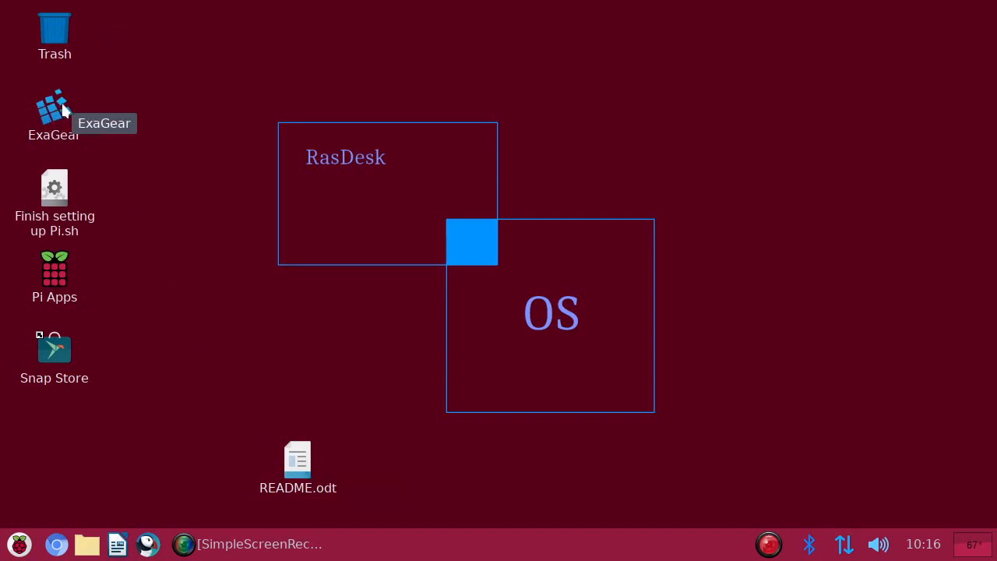
left_click(53, 106)
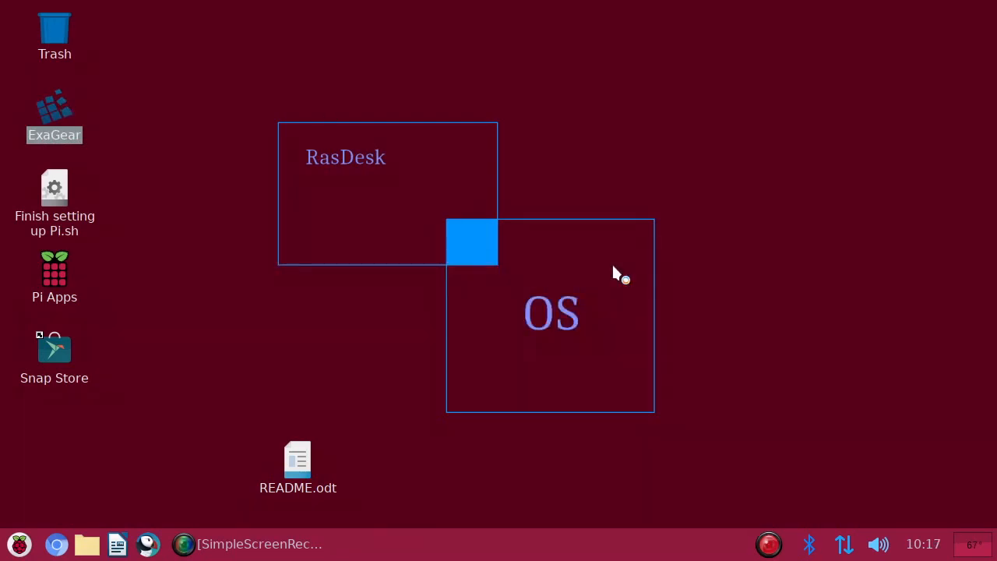
double_click(55, 109)
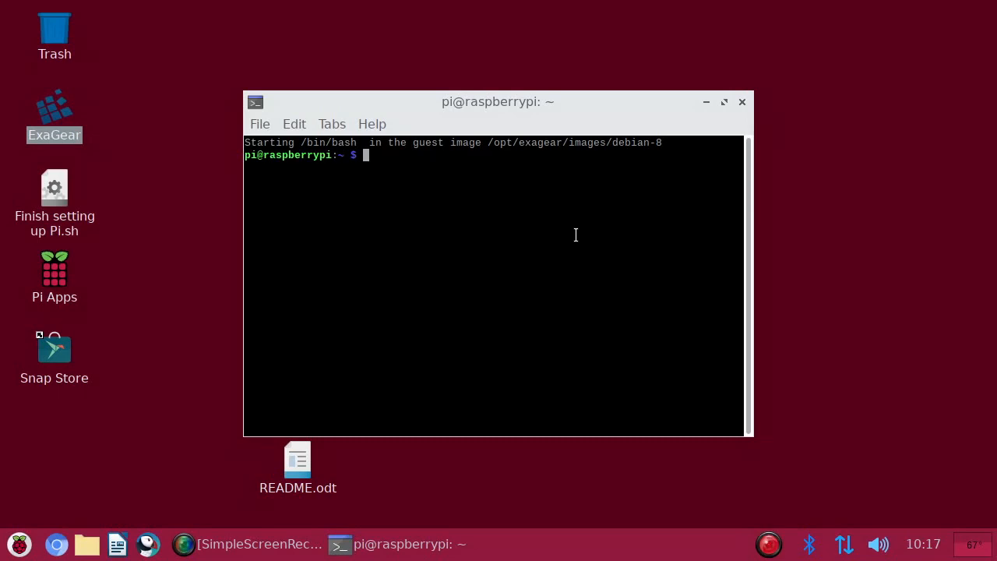
mouse_move(315, 357)
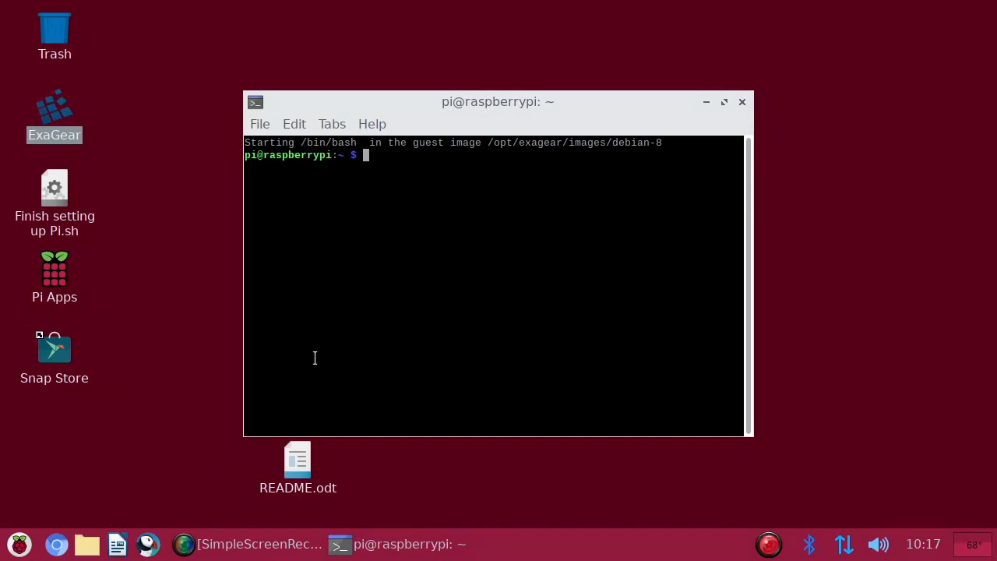
mouse_move(617, 254)
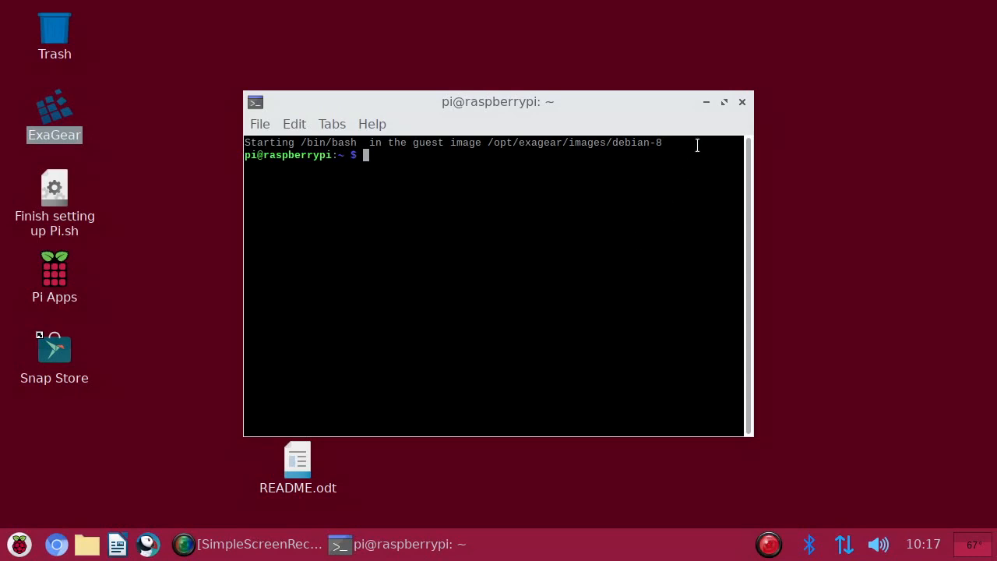
left_click(741, 101)
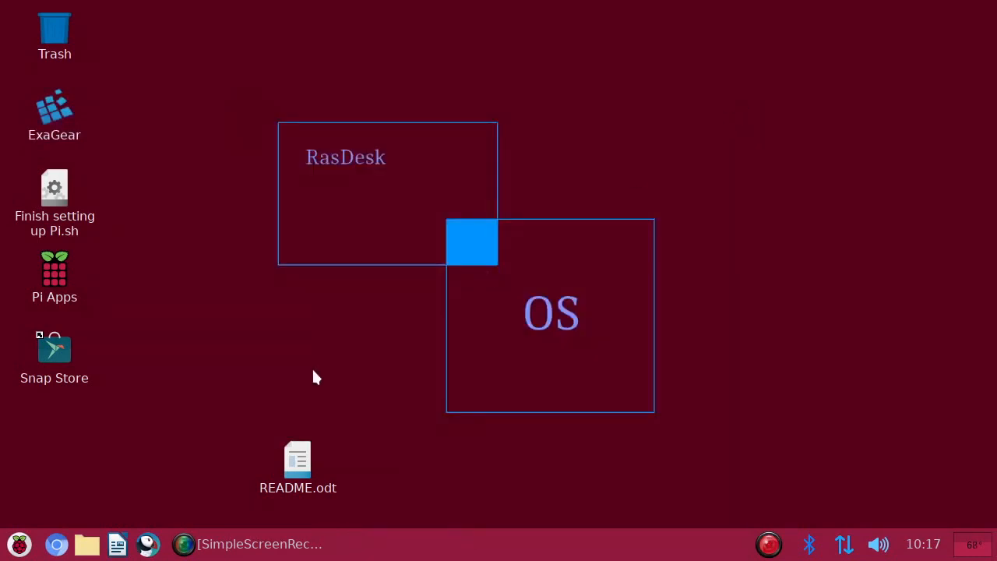
mouse_move(59, 358)
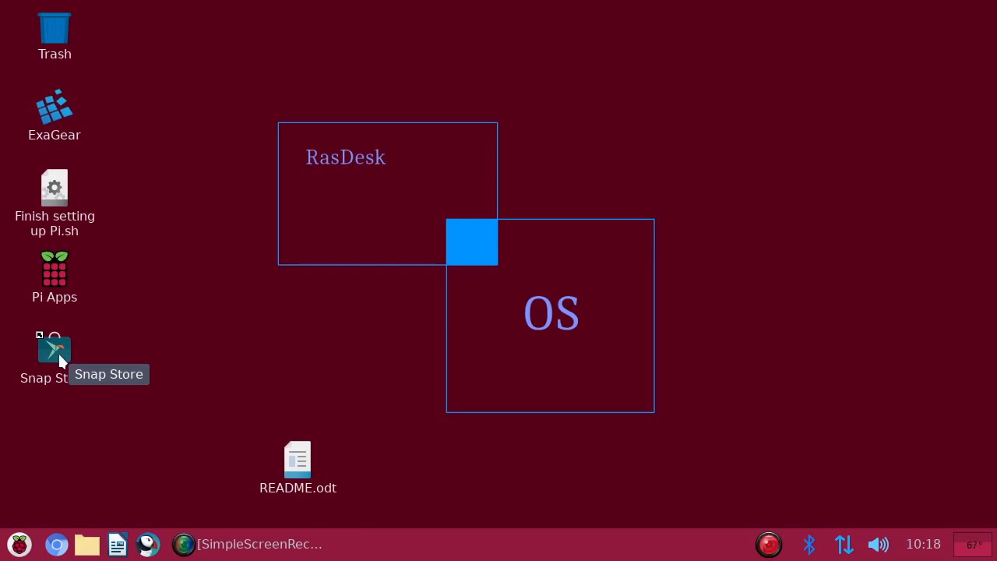
left_click(19, 543)
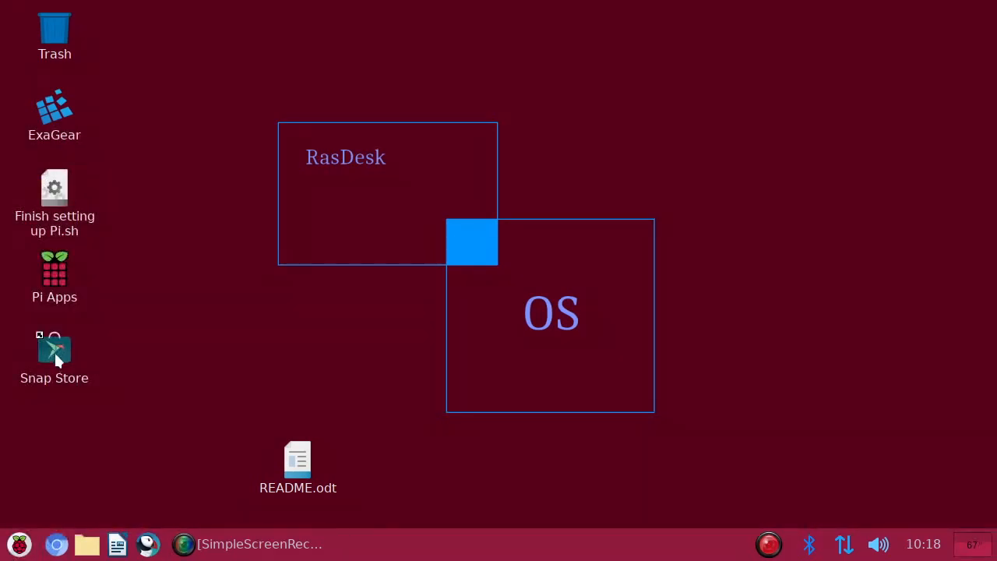
mouse_move(635, 221)
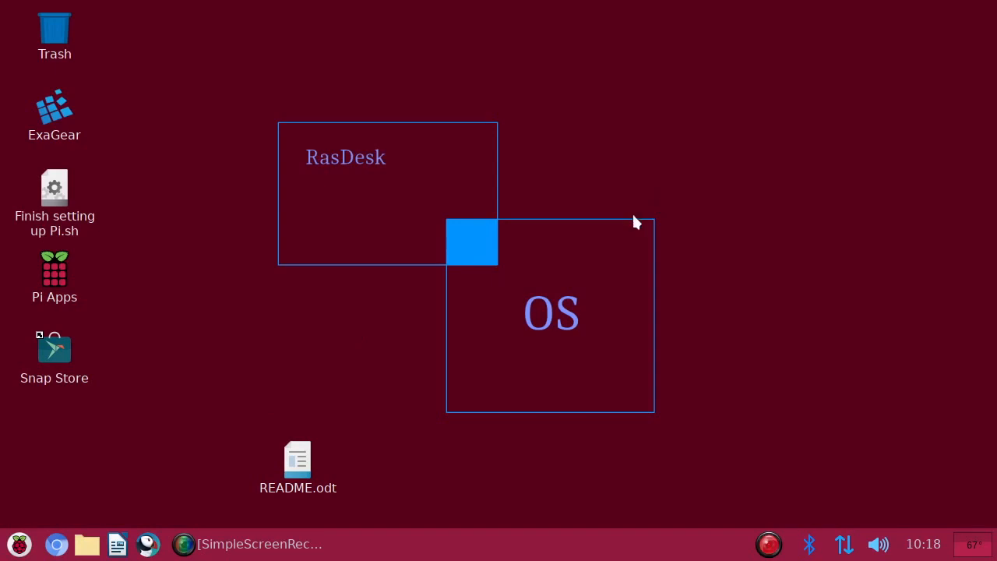
mouse_move(55, 279)
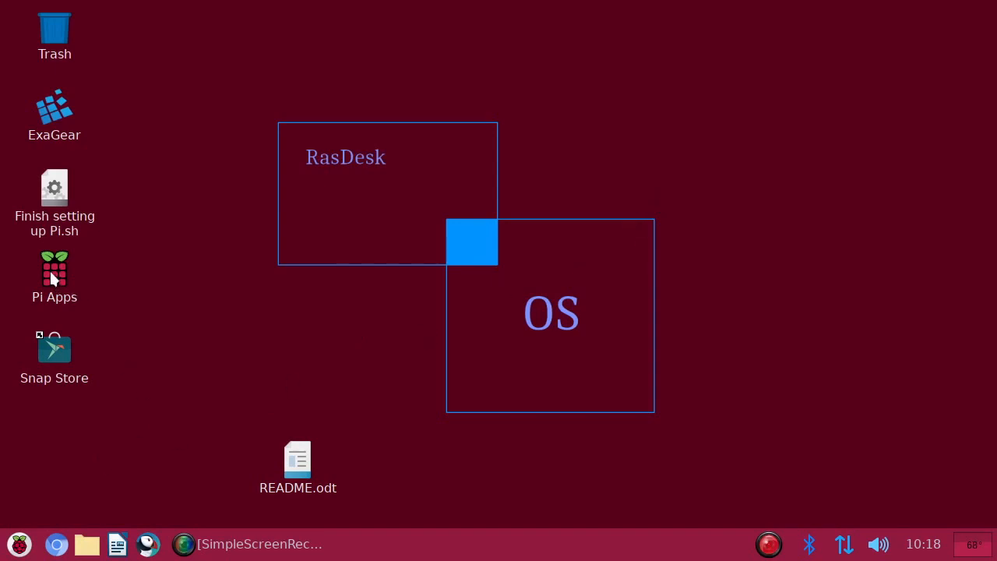
mouse_move(55, 272)
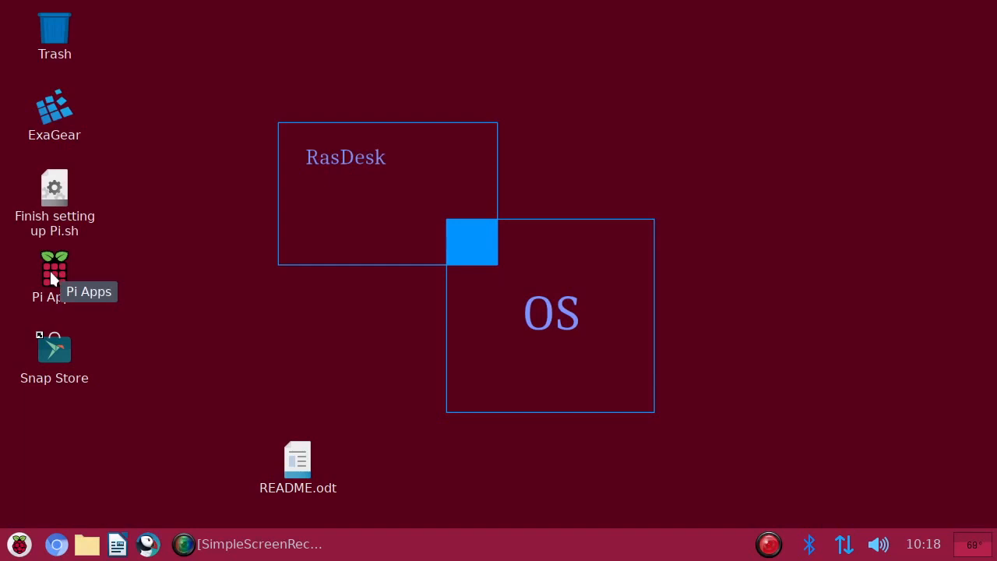
mouse_move(117, 372)
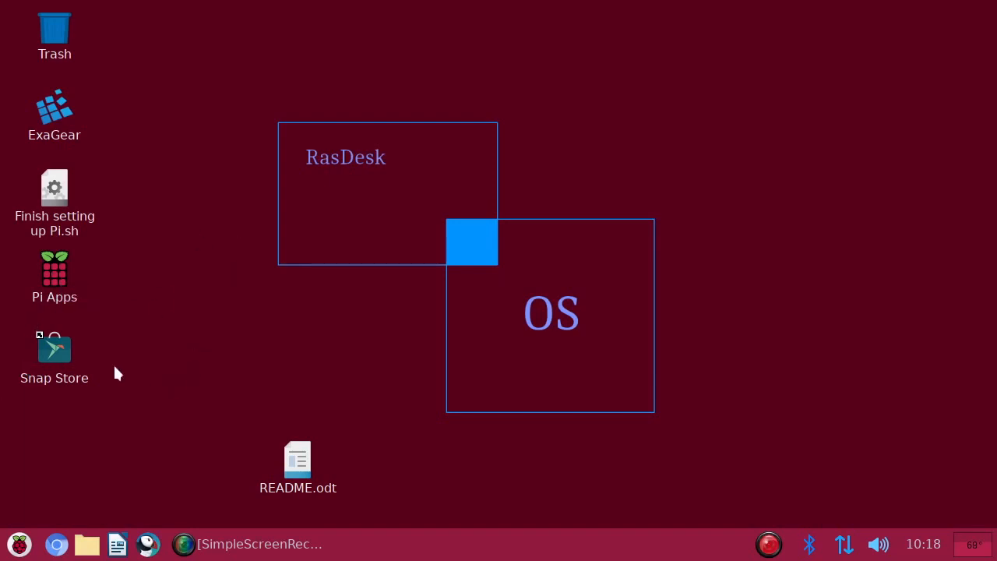
mouse_move(212, 349)
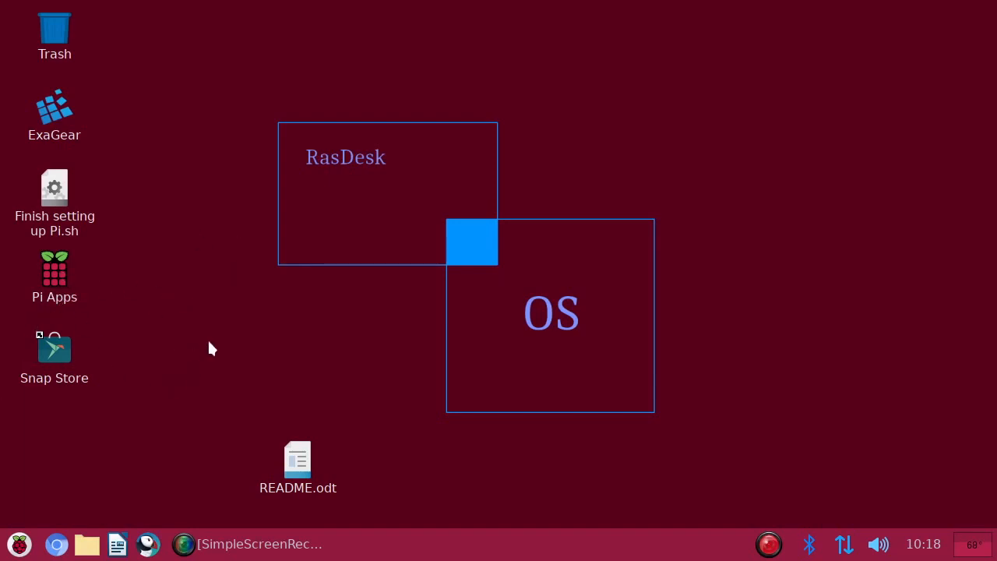
mouse_move(196, 374)
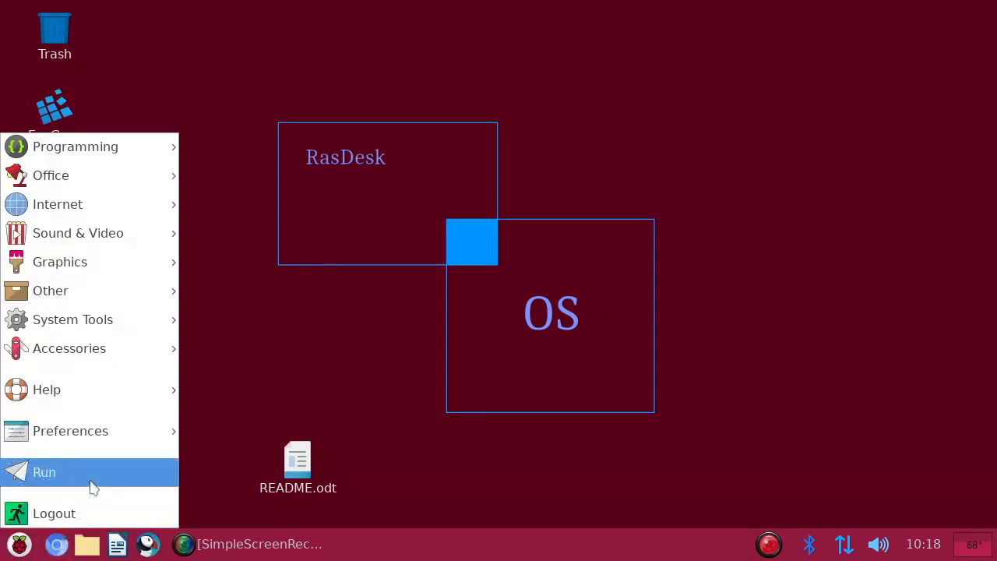
mouse_move(49, 175)
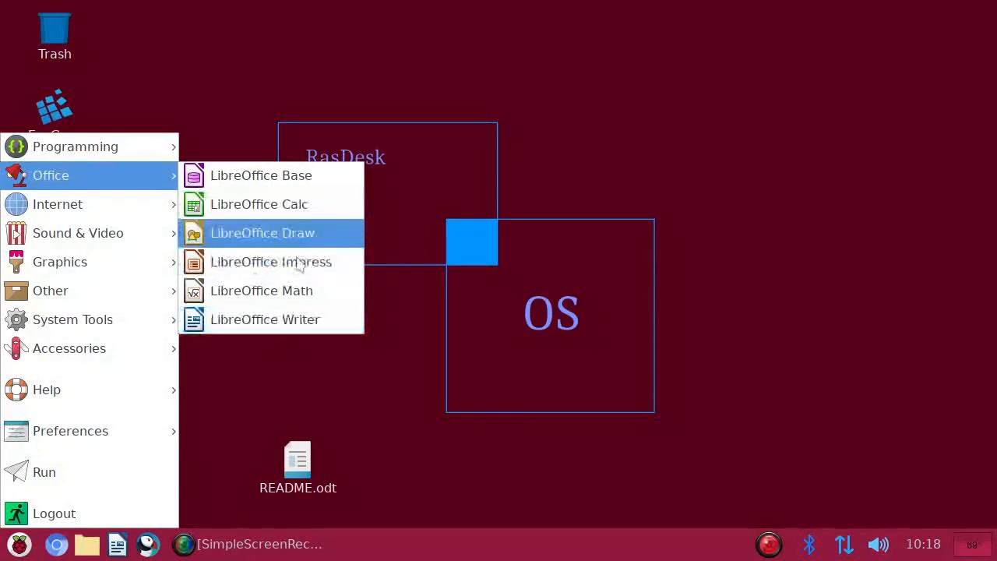
mouse_move(58, 204)
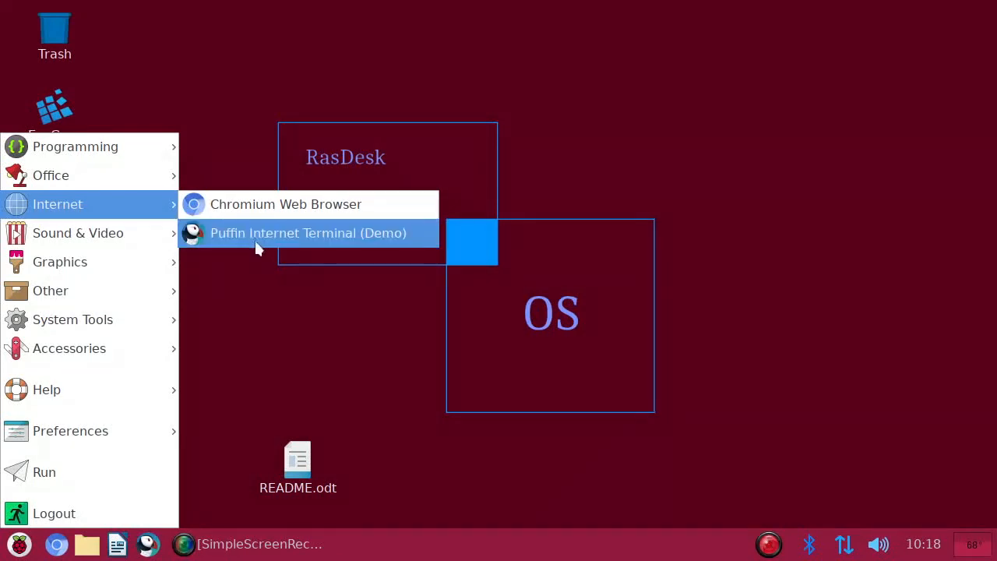
mouse_move(78, 234)
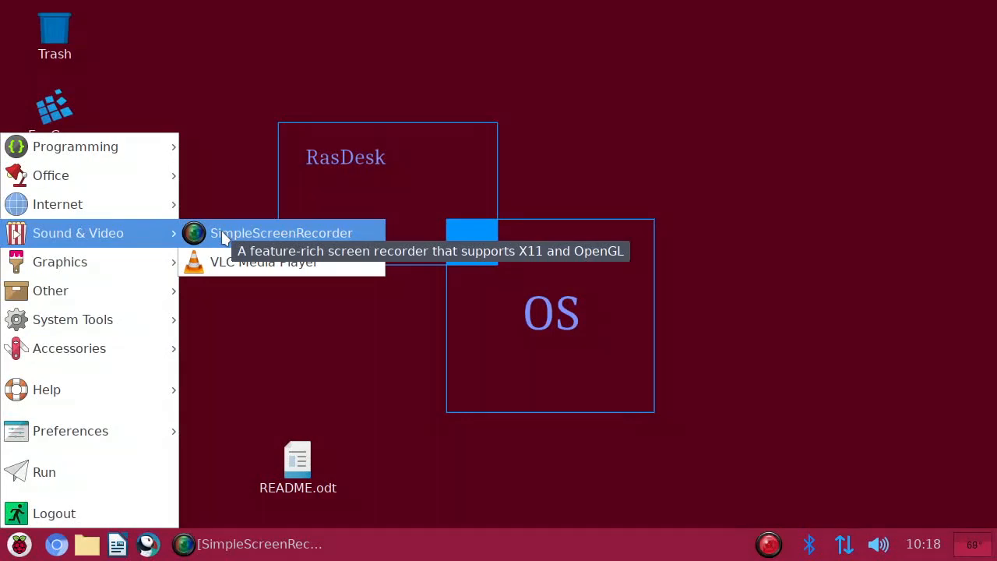
mouse_move(59, 261)
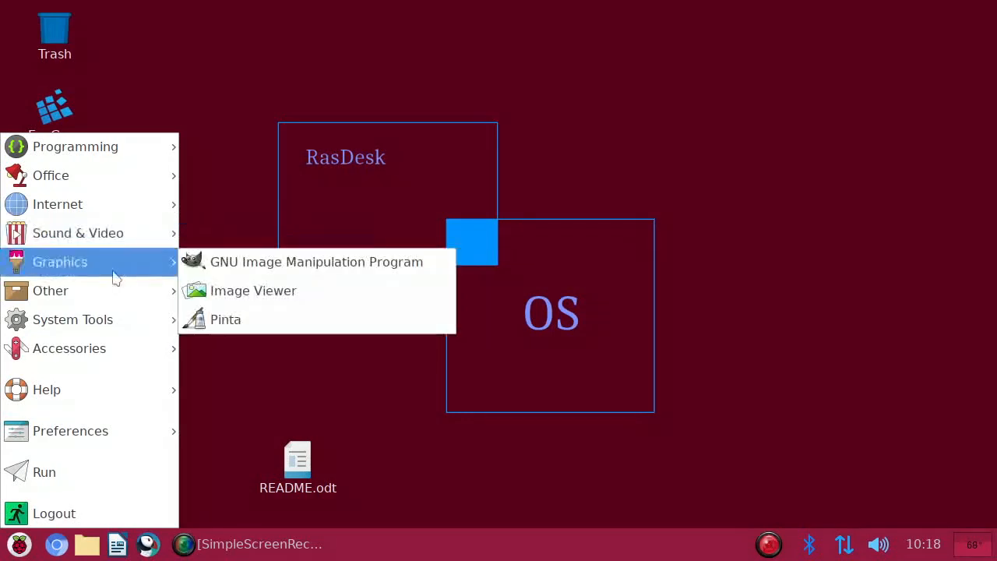
mouse_move(316, 262)
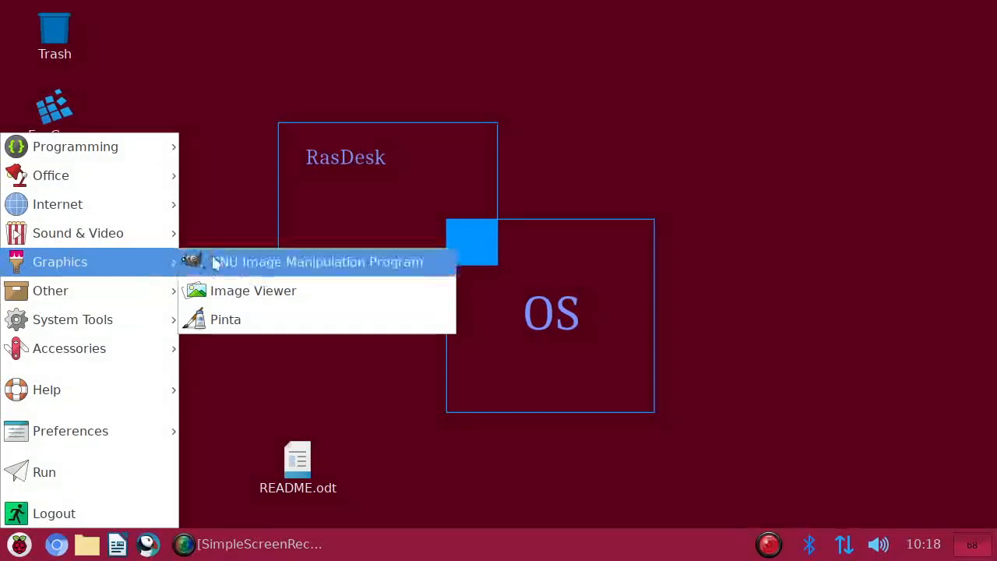
mouse_move(226, 268)
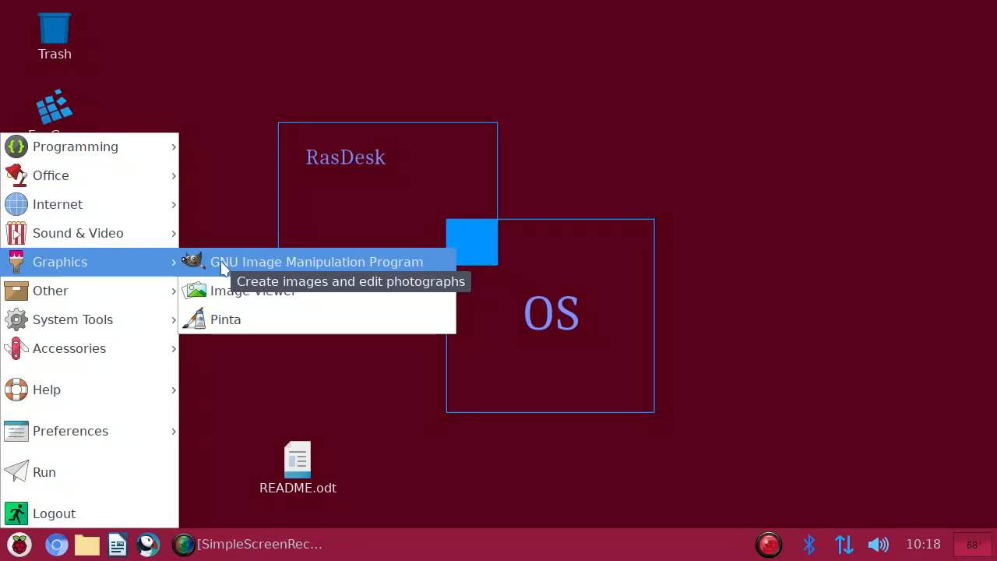
mouse_move(224, 320)
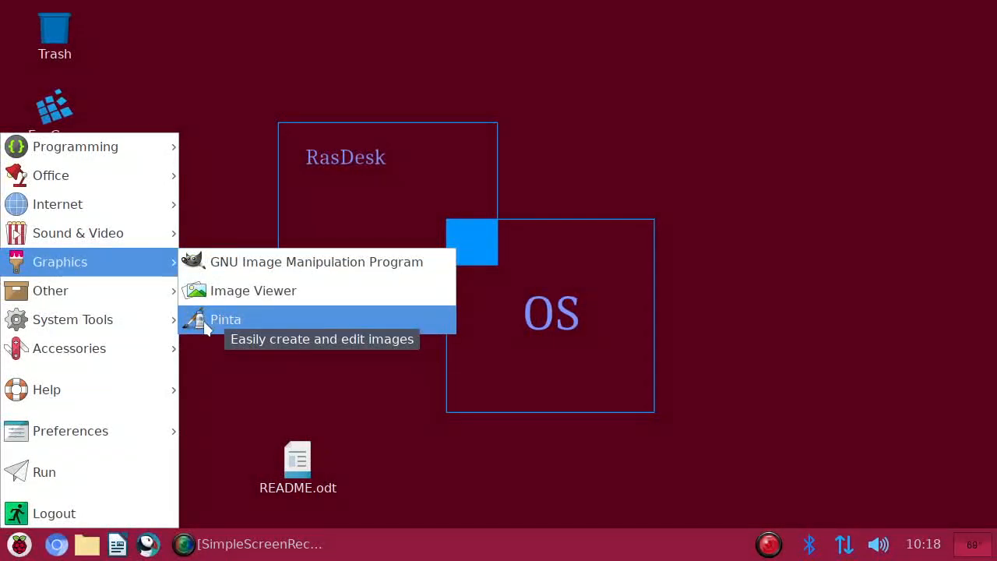
mouse_move(246, 321)
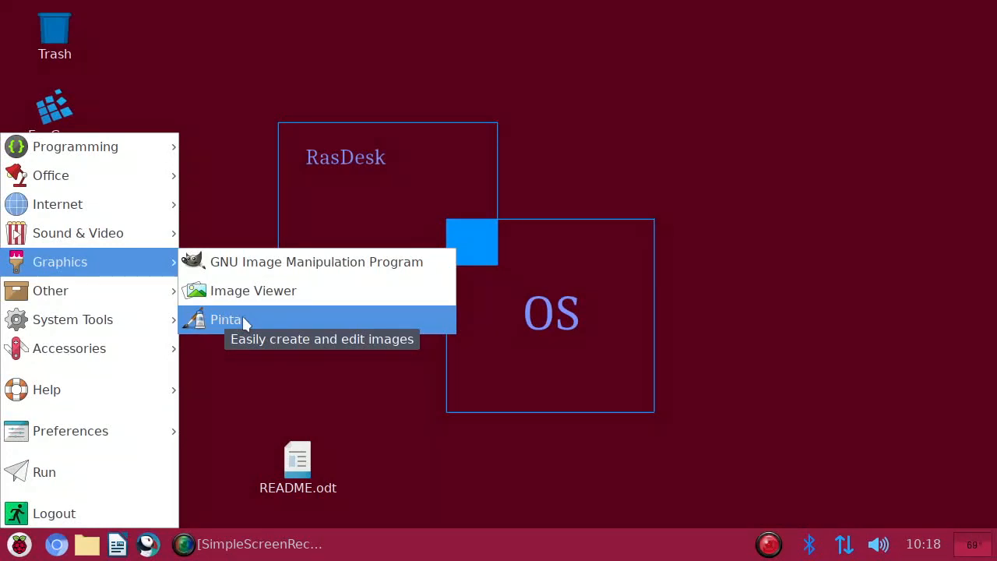
mouse_move(265, 319)
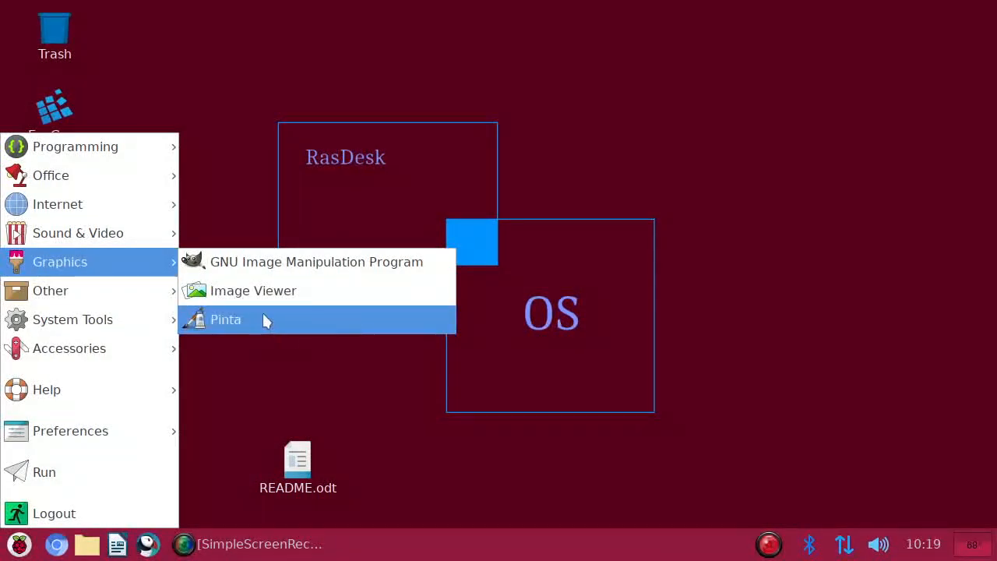
mouse_move(72, 319)
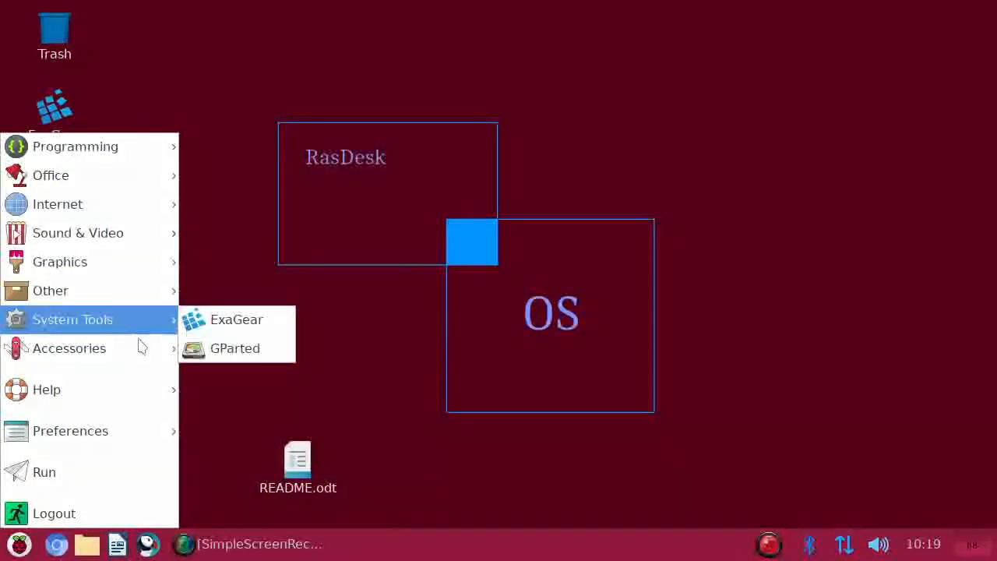
mouse_move(69, 349)
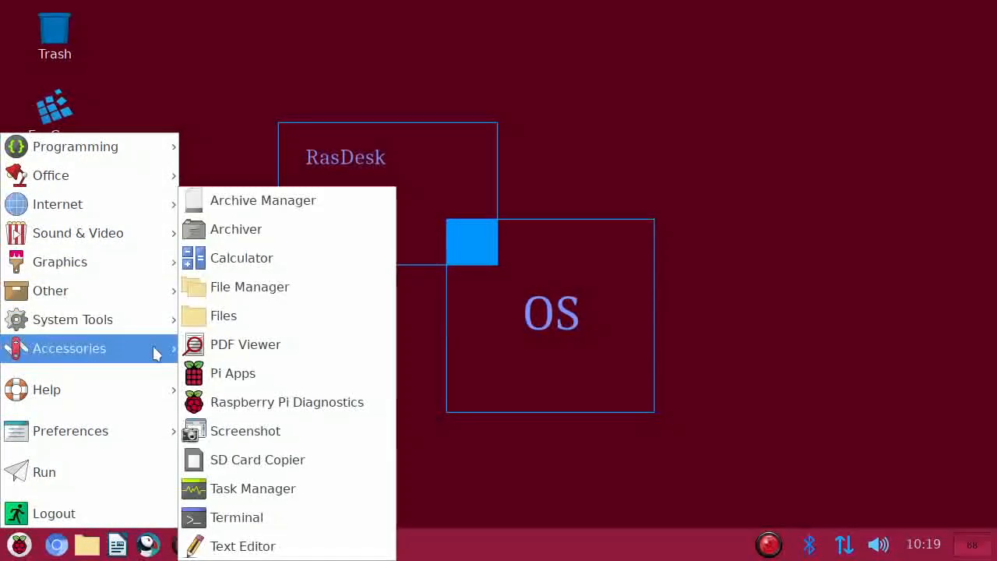
mouse_move(70, 429)
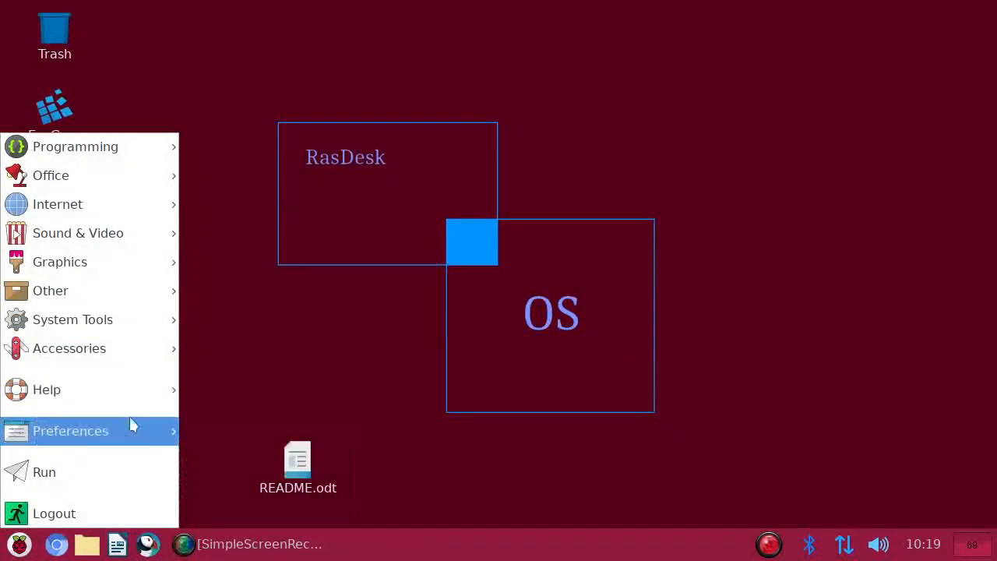
Browse File System, then show the pi home folder as a detailed list with sizes and dates.
left_click(70, 430)
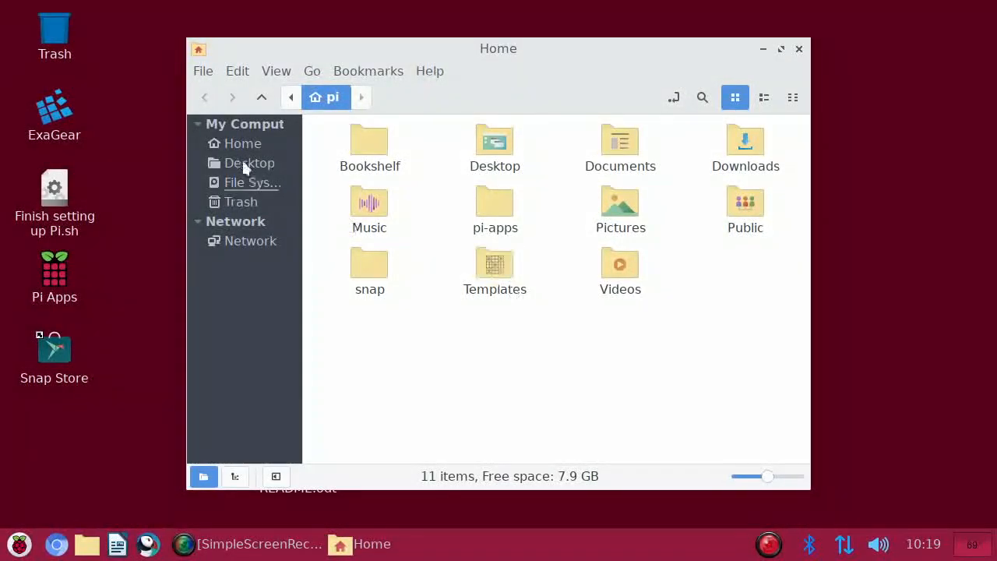
mouse_move(259, 193)
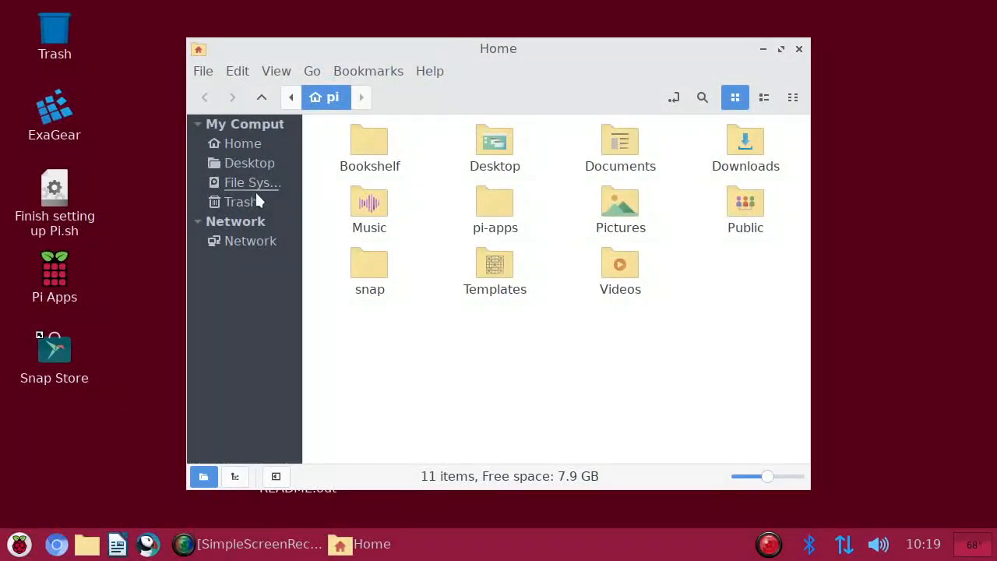
mouse_move(257, 190)
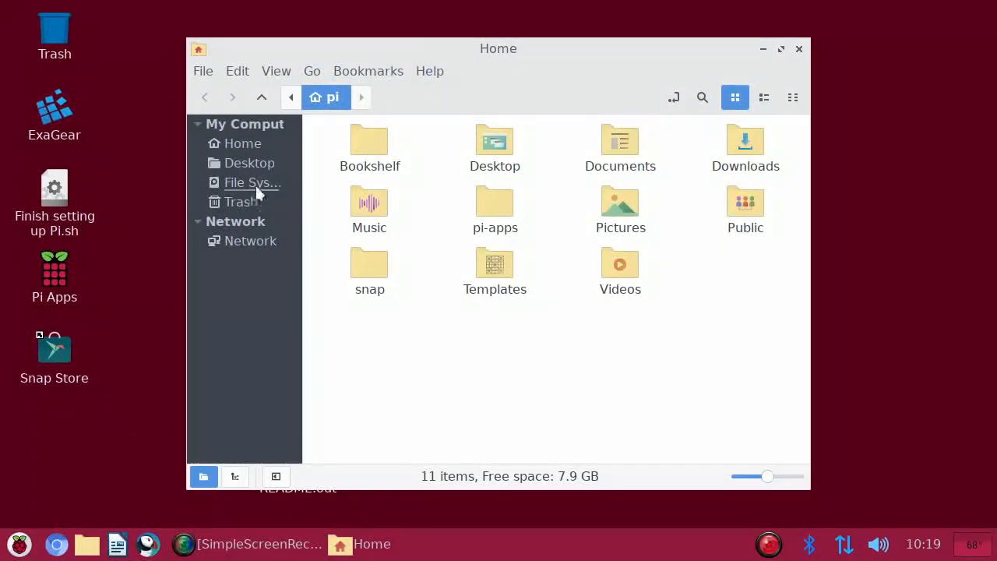
left_click(252, 182)
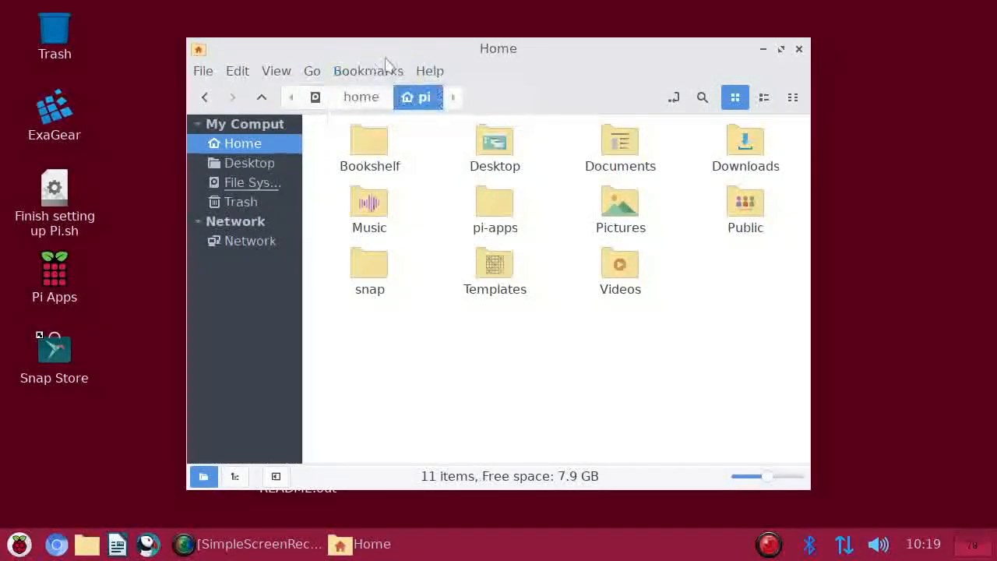
left_click(763, 96)
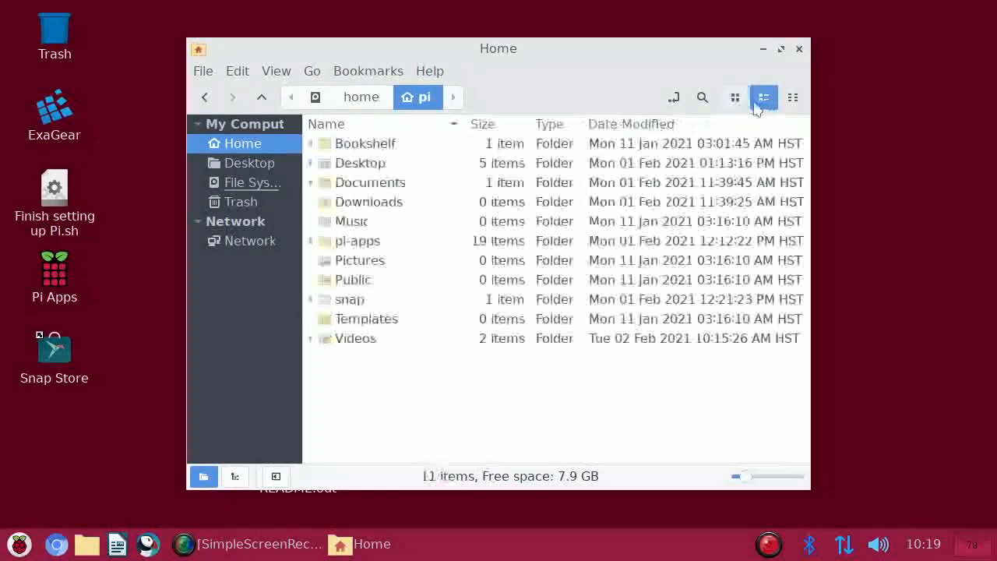
left_click(764, 97)
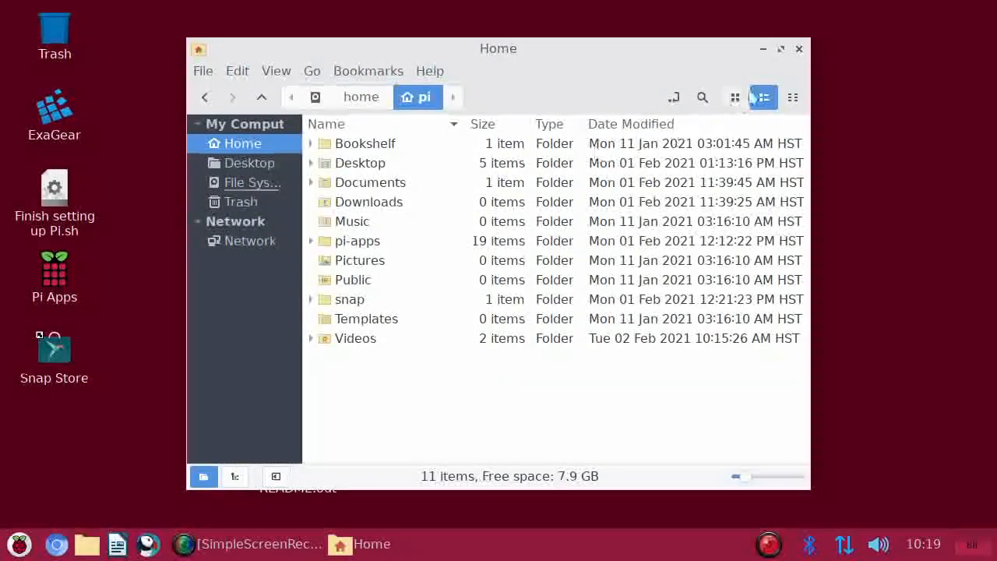
left_click(797, 49)
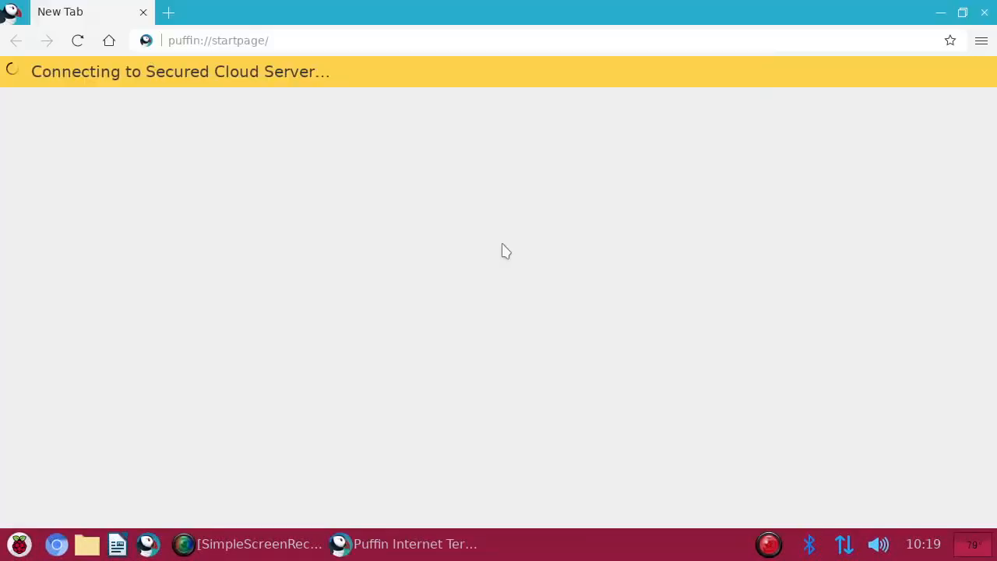
Load the Superuser Project-aisle YouTube channel via its short link and follow it to the GitHub profile.
type("is")
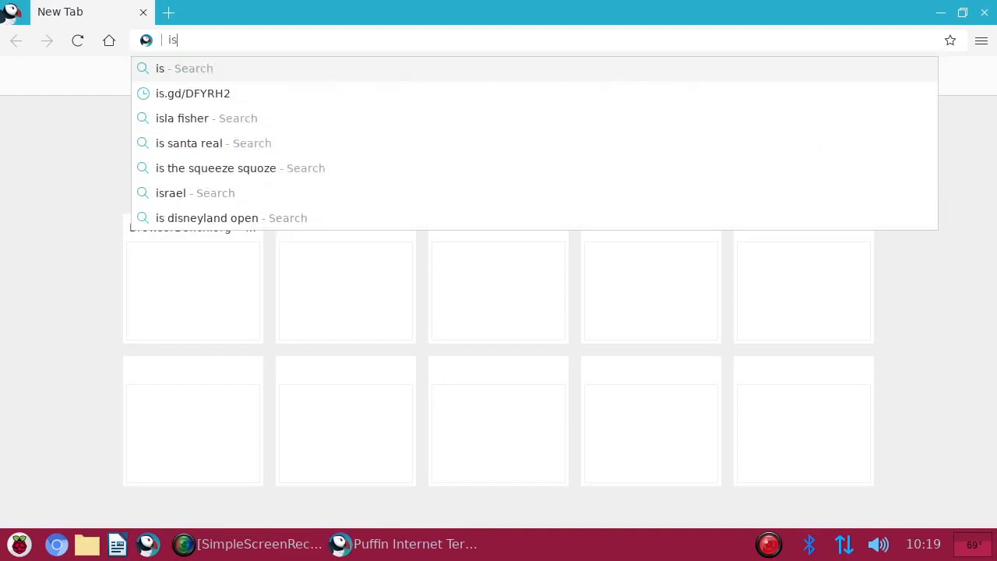
left_click(194, 94)
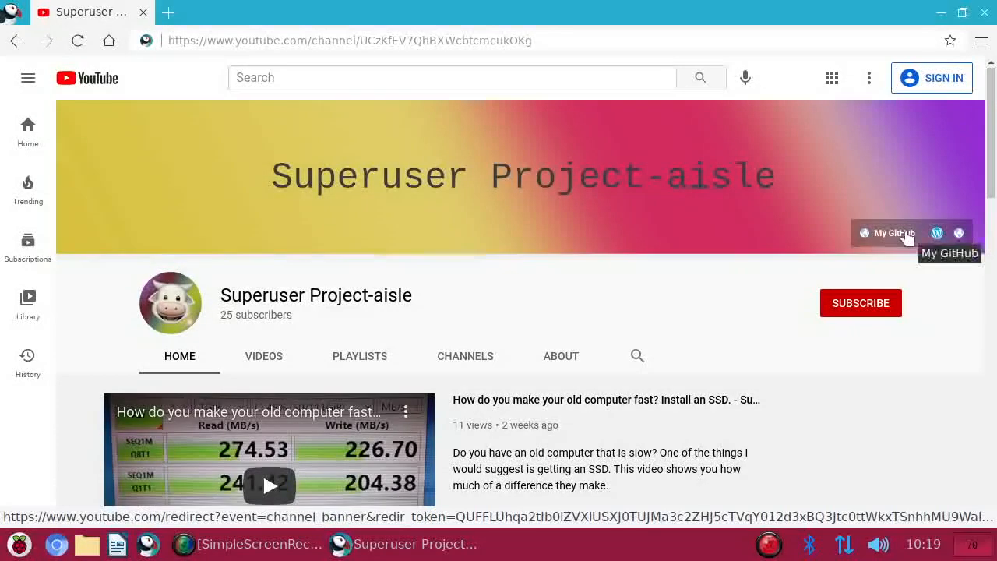
left_click(891, 234)
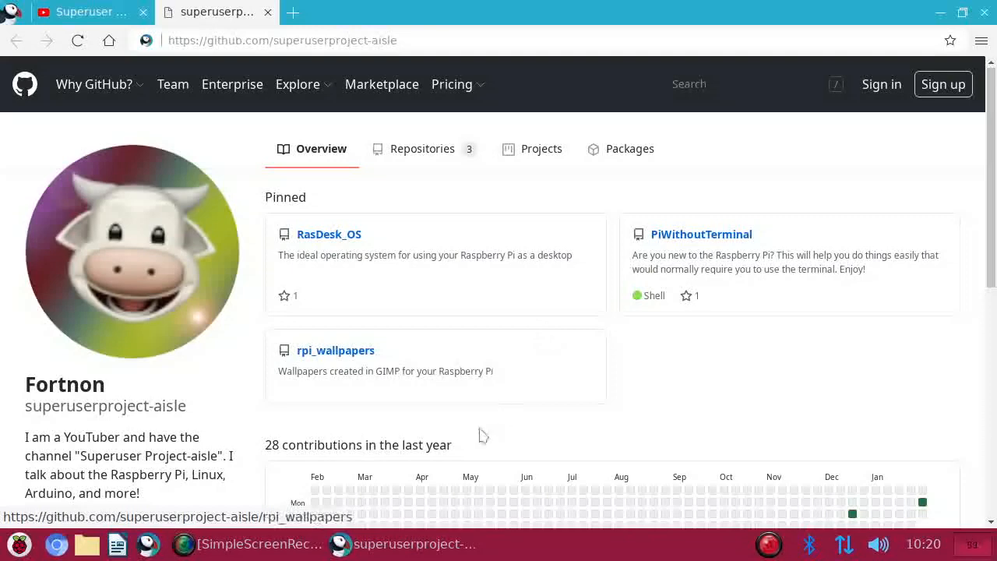
mouse_move(646, 419)
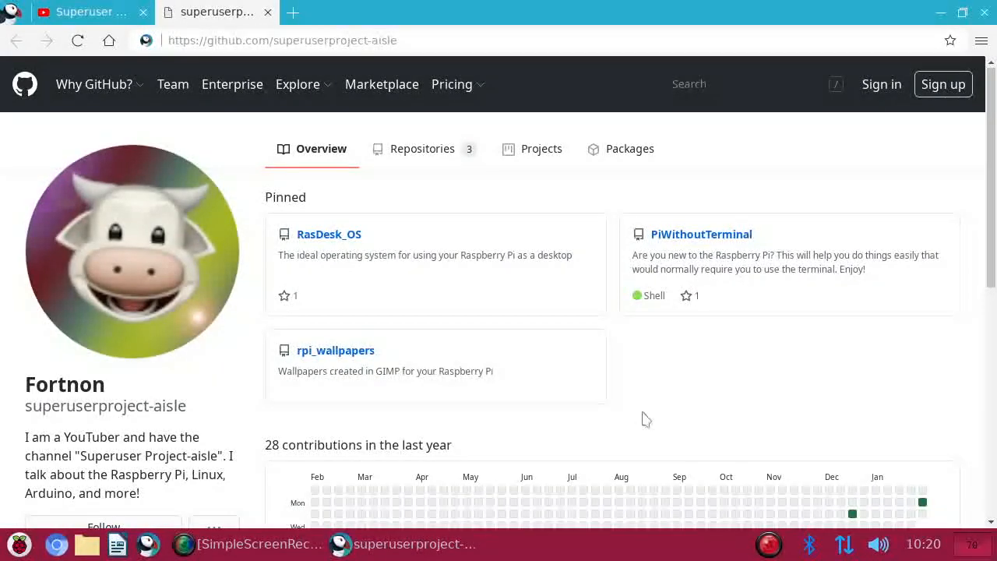
mouse_move(662, 412)
type("br")
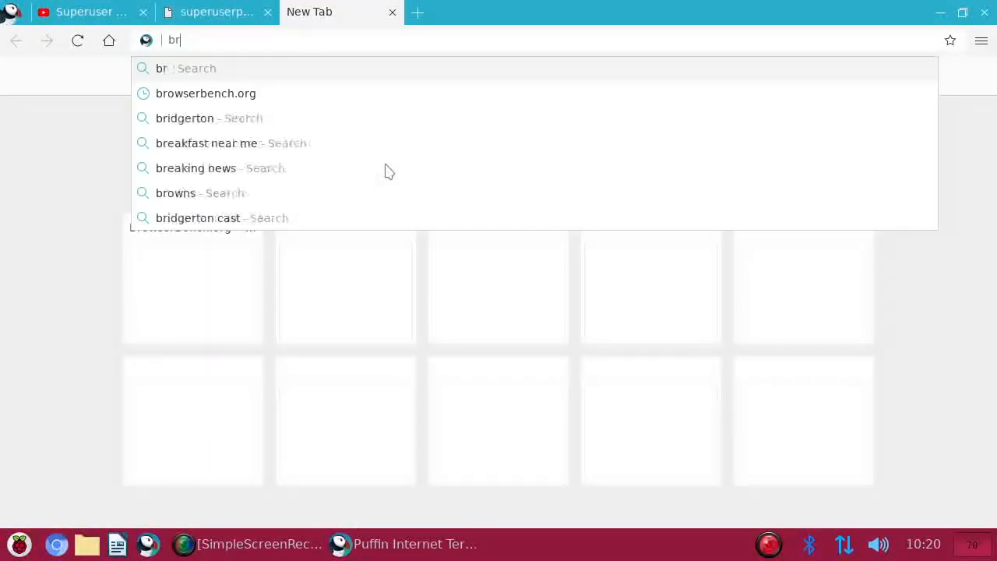
Start the MotionMark benchmark on browserbench.org, then back out of the running test.
left_click(205, 93)
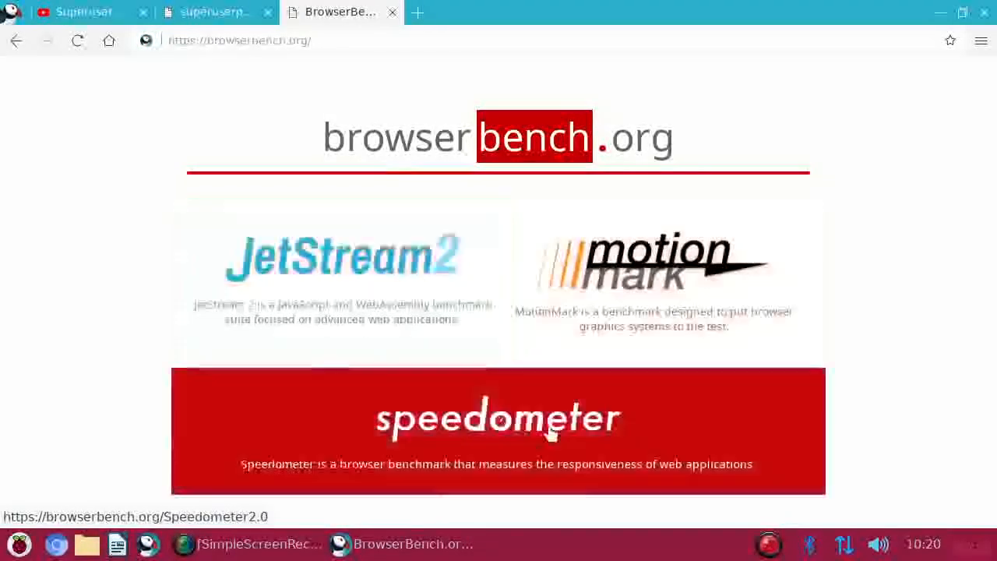
left_click(498, 417)
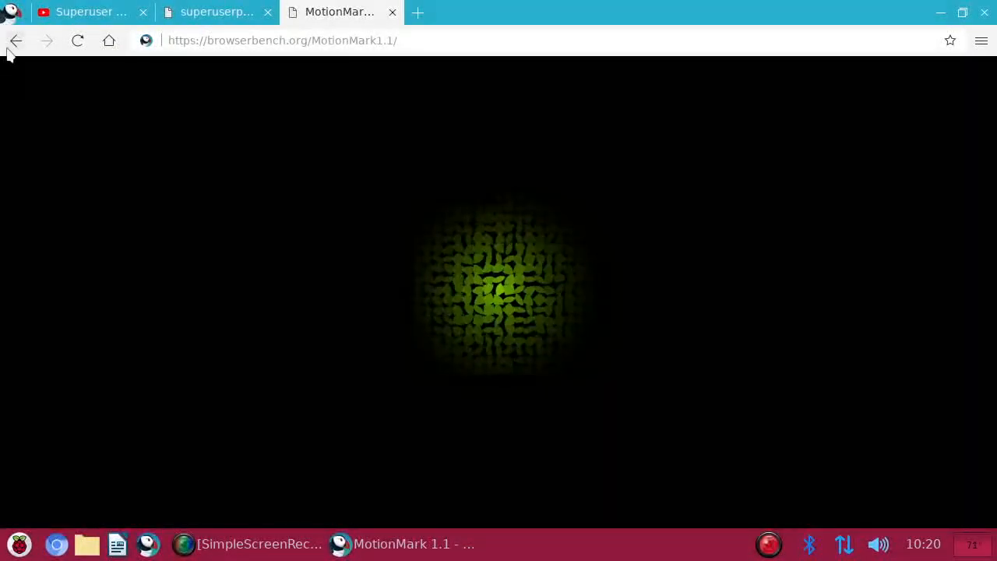
left_click(392, 12)
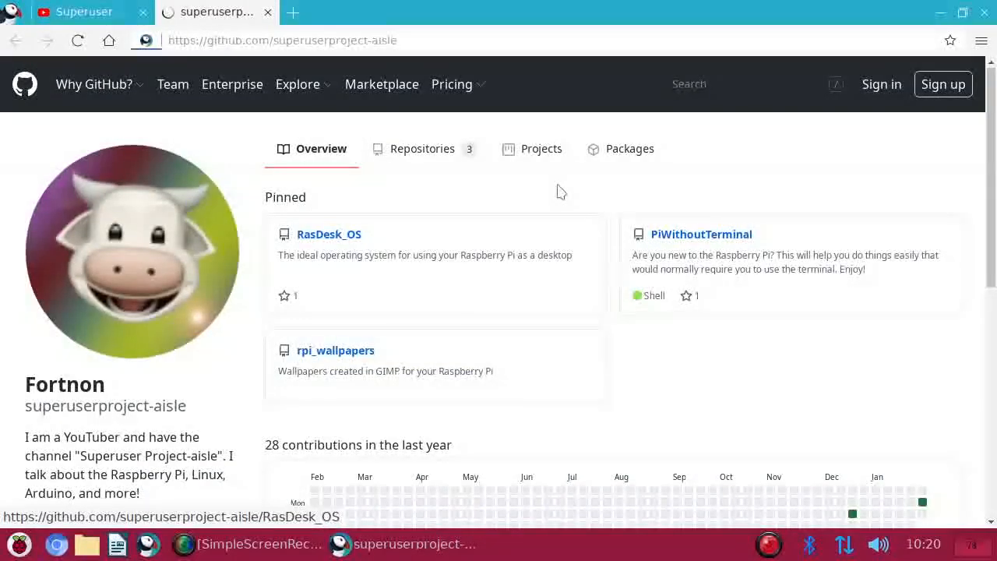
View the RasDesk_OS pinned repository, then close the extra GitHub tabs.
left_click(329, 233)
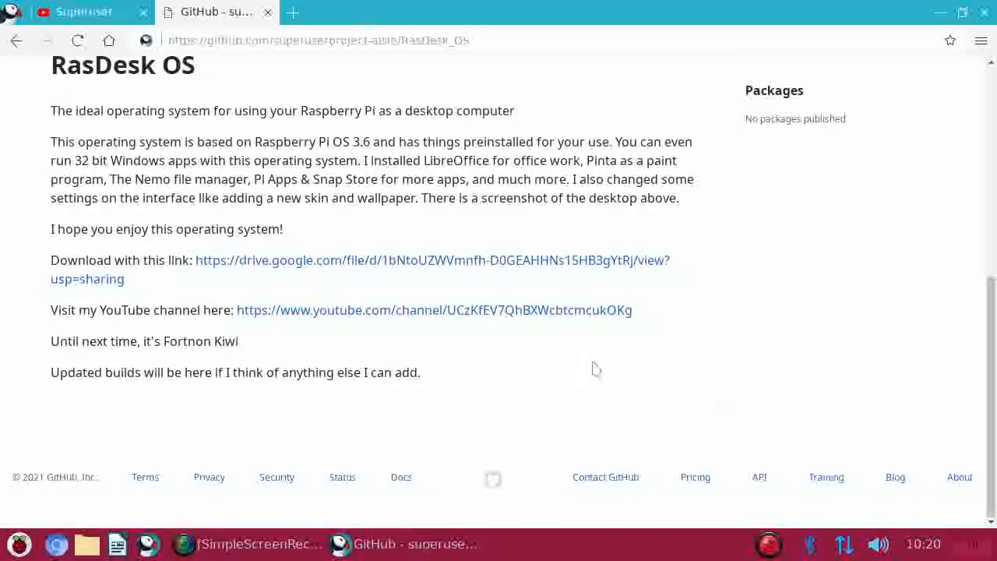
left_click(433, 310)
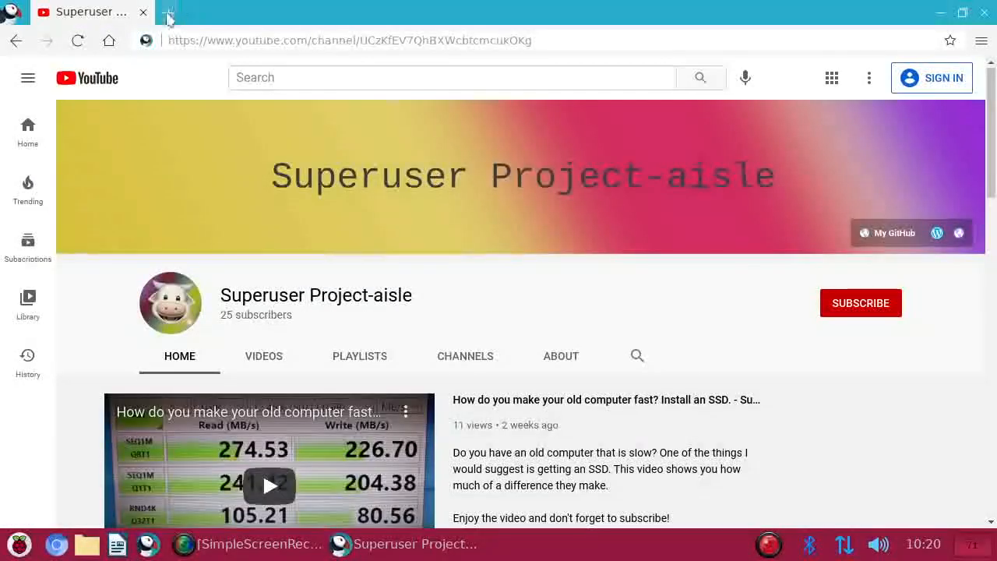
left_click(168, 12)
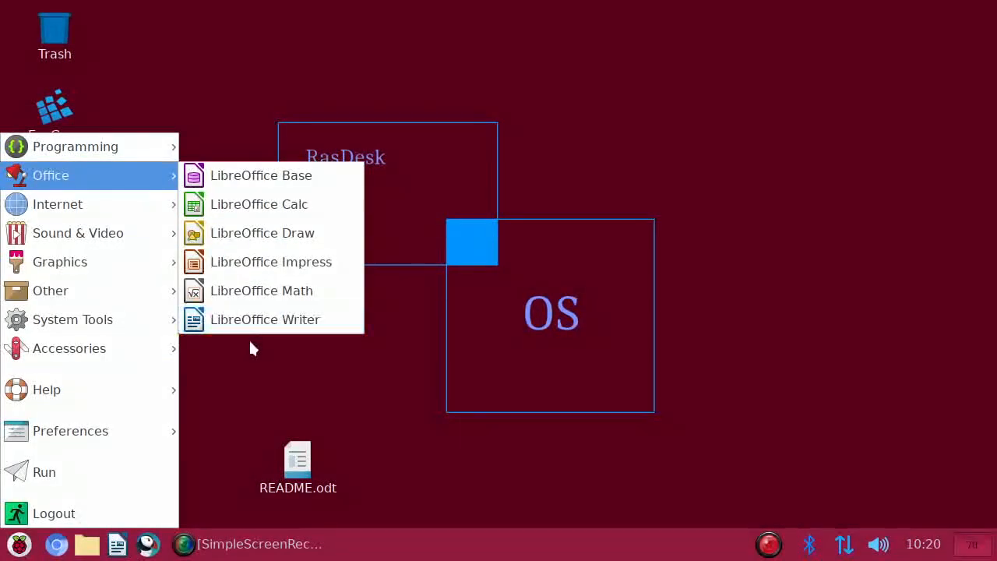
left_click(265, 317)
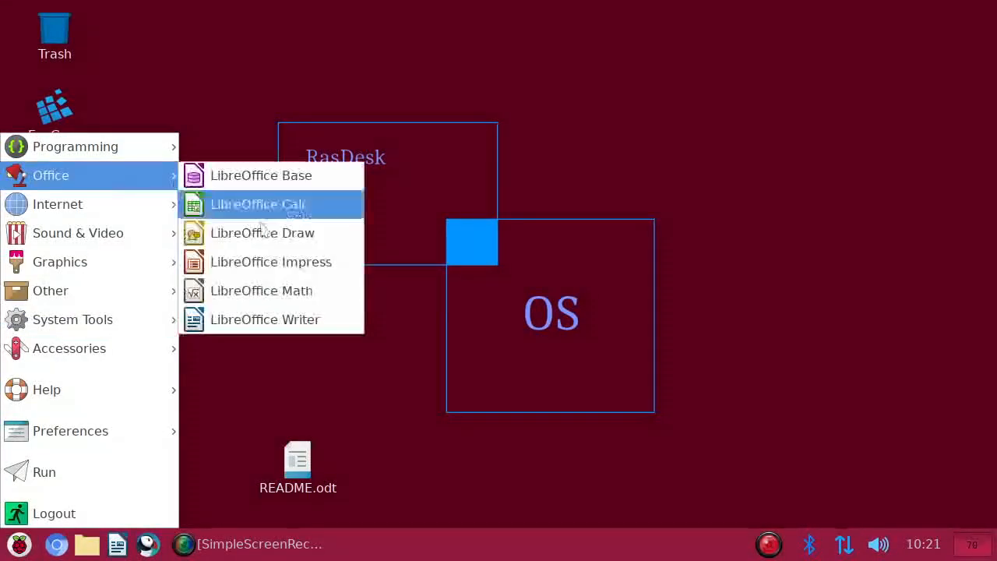
mouse_move(261, 174)
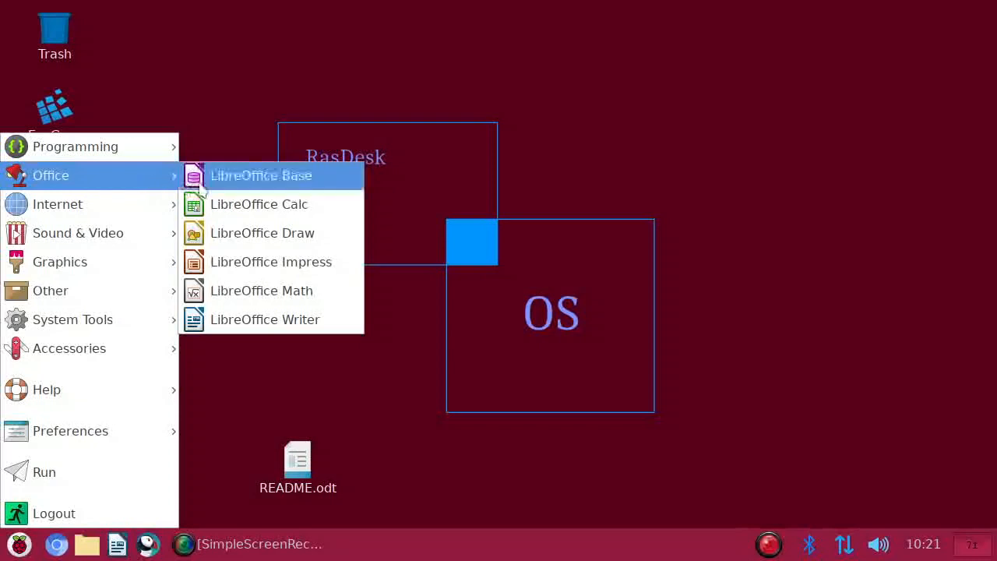
mouse_move(262, 292)
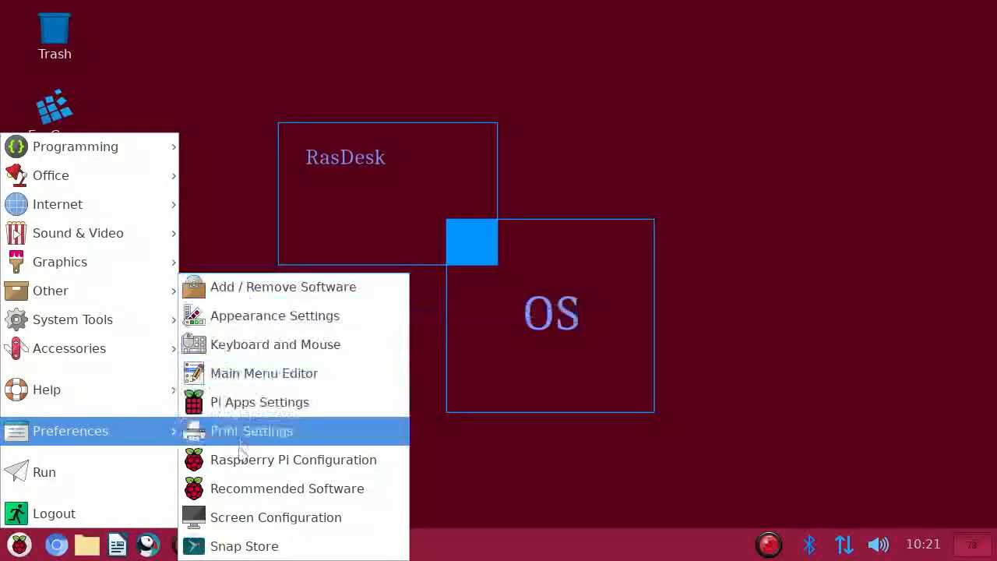
mouse_move(283, 287)
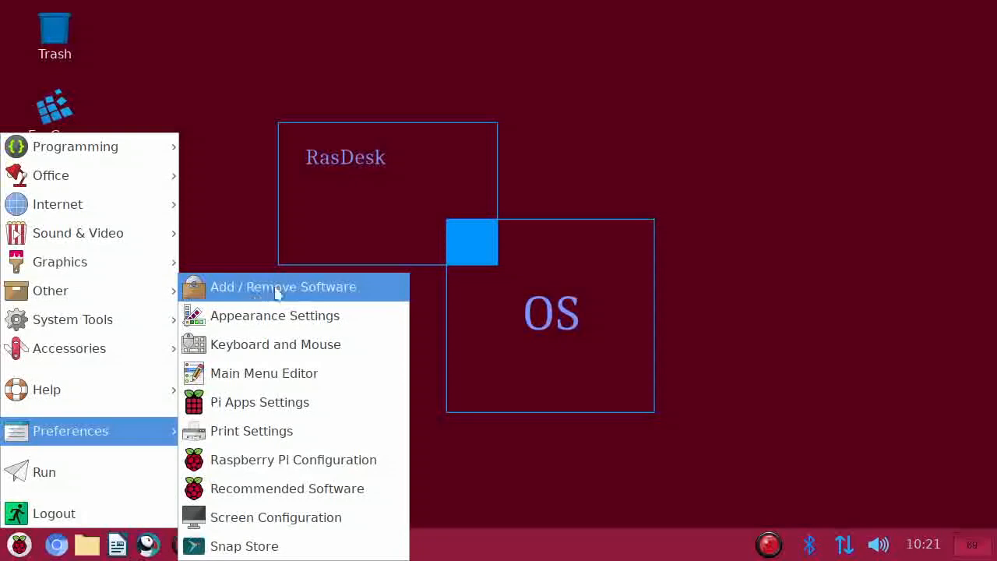
mouse_move(283, 287)
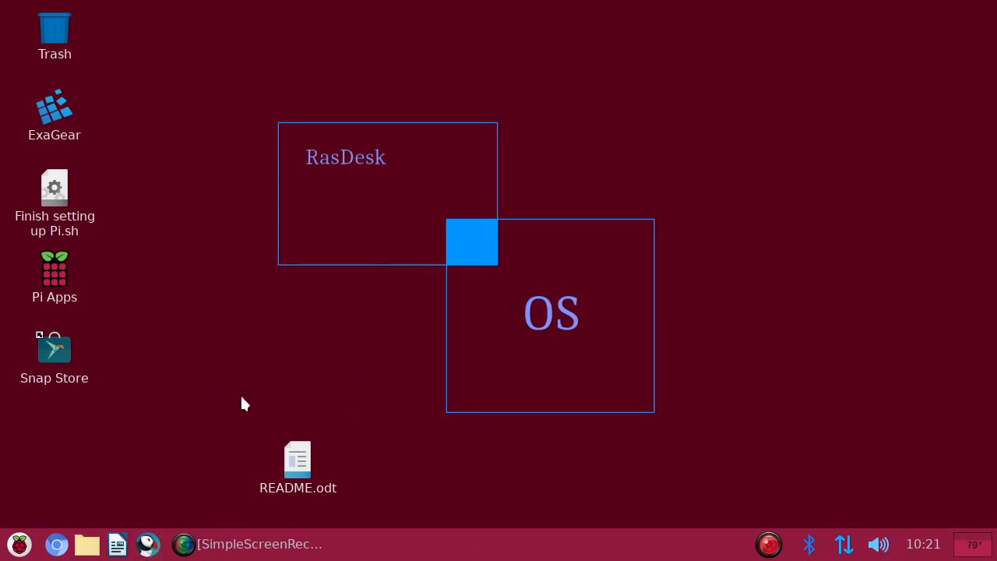
mouse_move(676, 312)
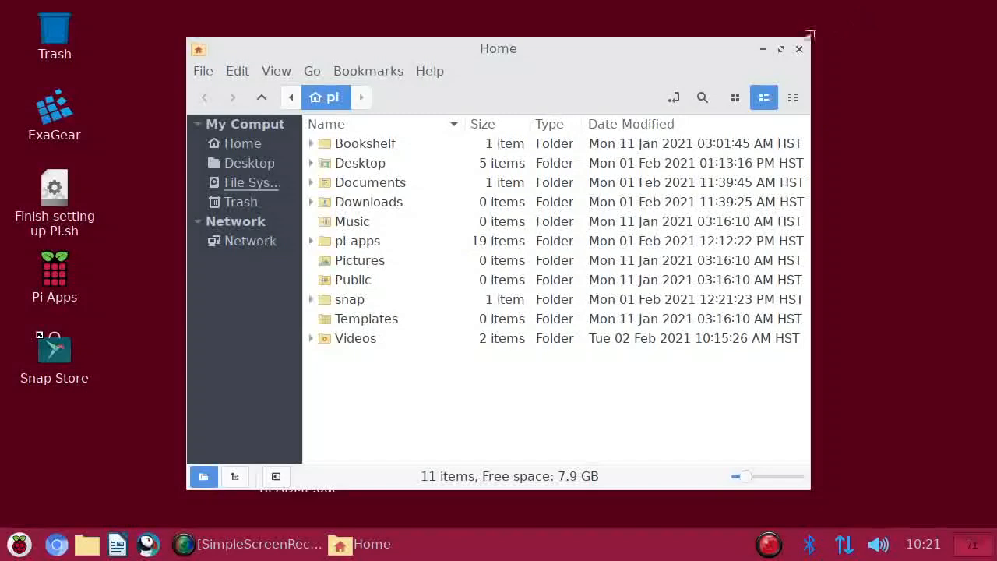
left_click(797, 48)
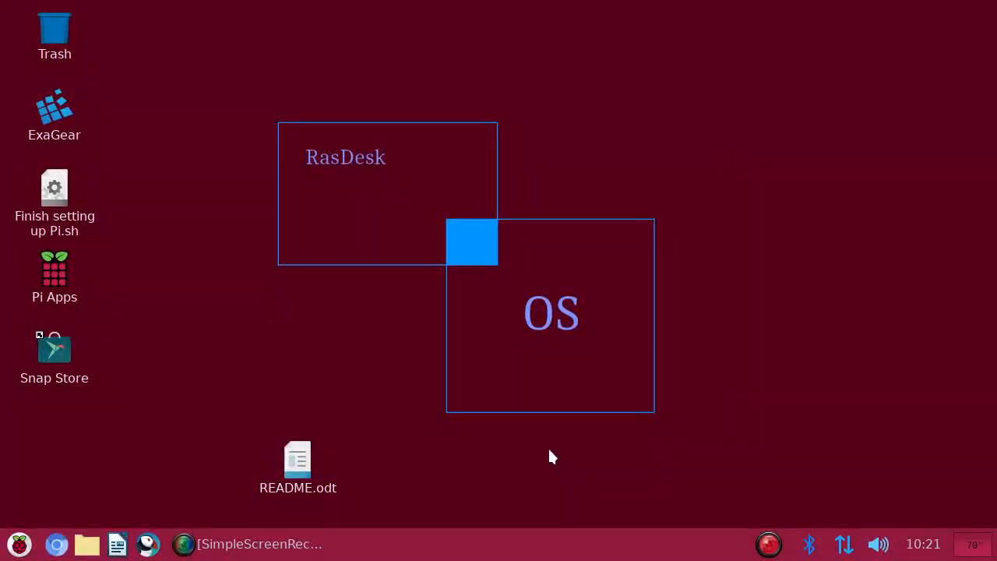
mouse_move(732, 418)
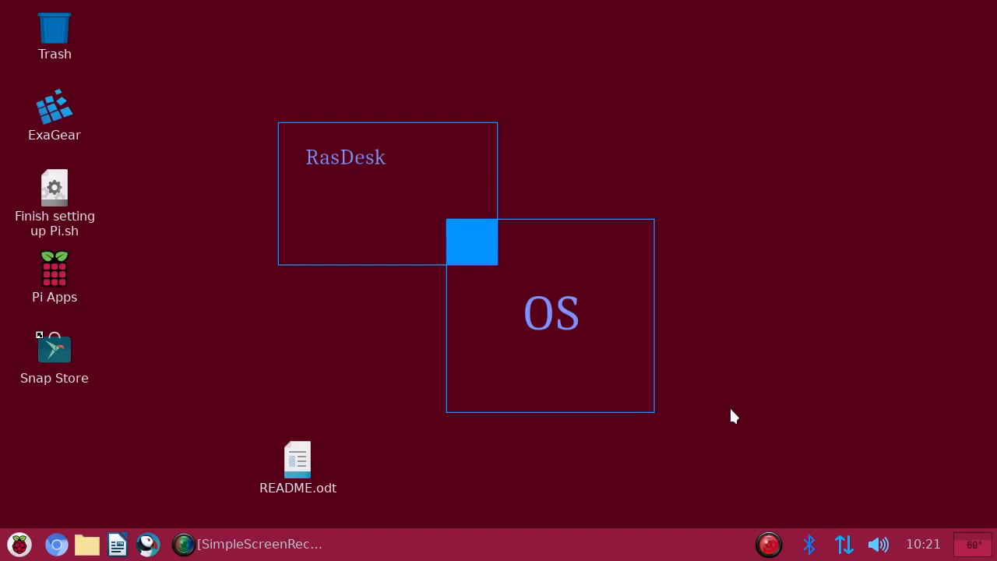
mouse_move(685, 397)
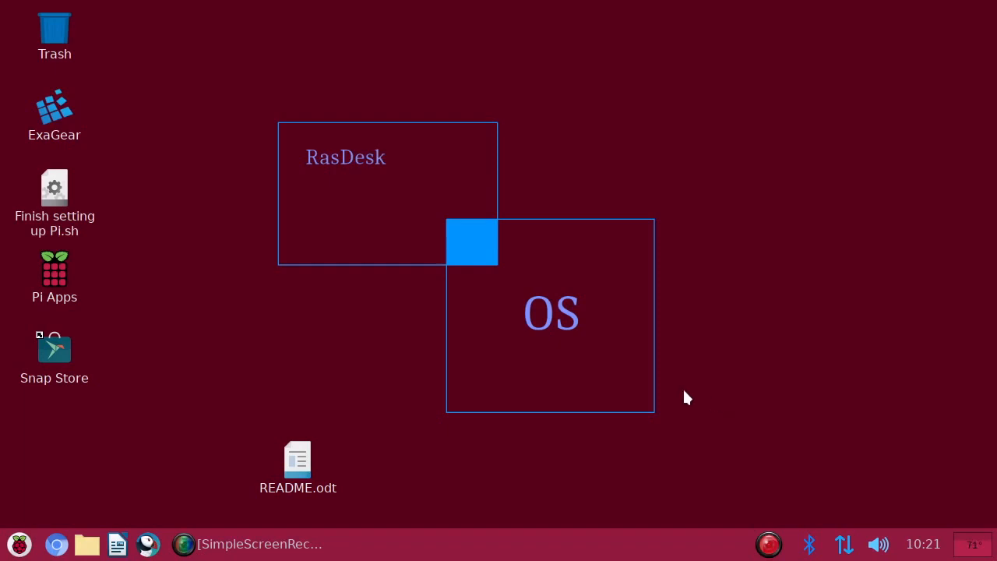
mouse_move(754, 355)
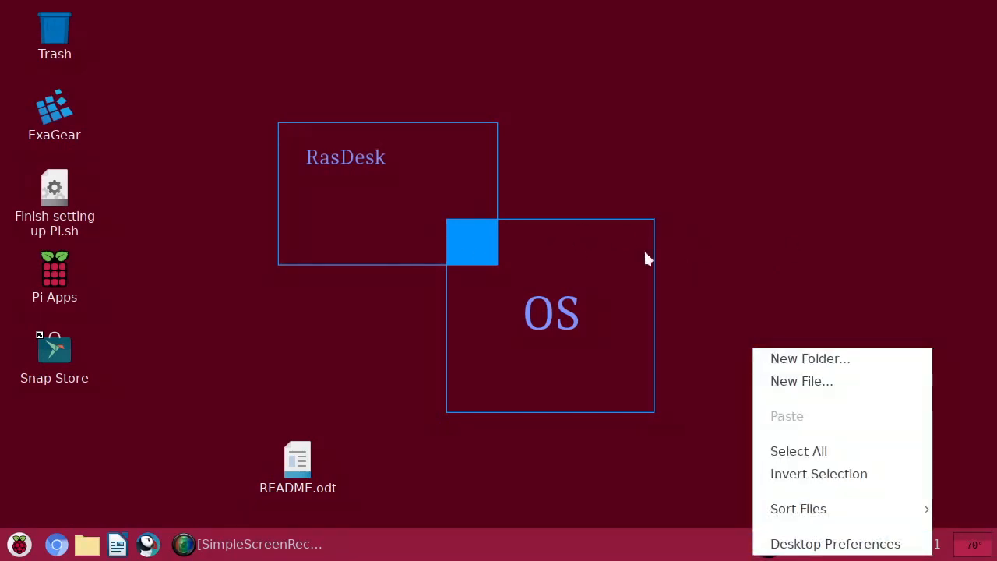
left_click(709, 268)
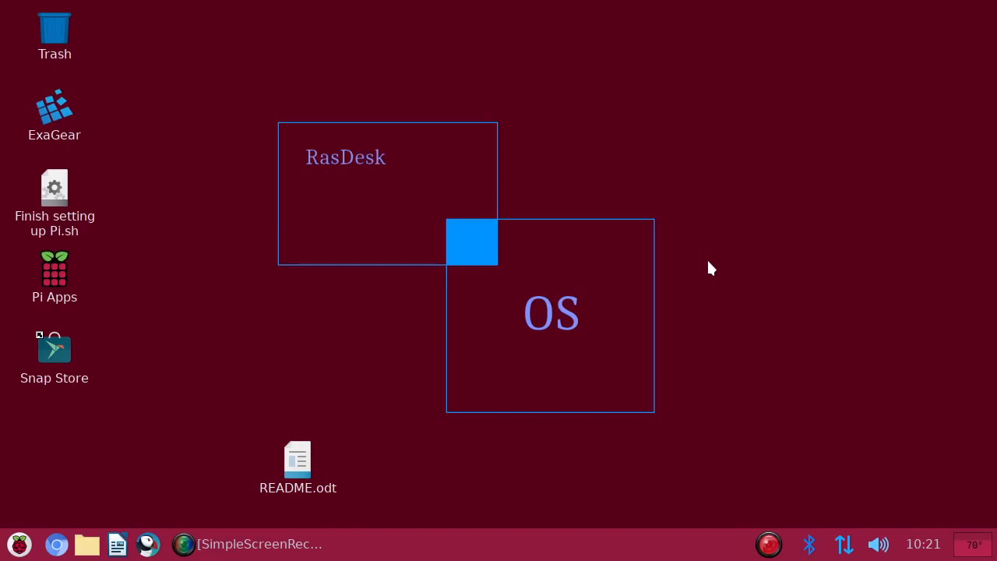
mouse_move(357, 417)
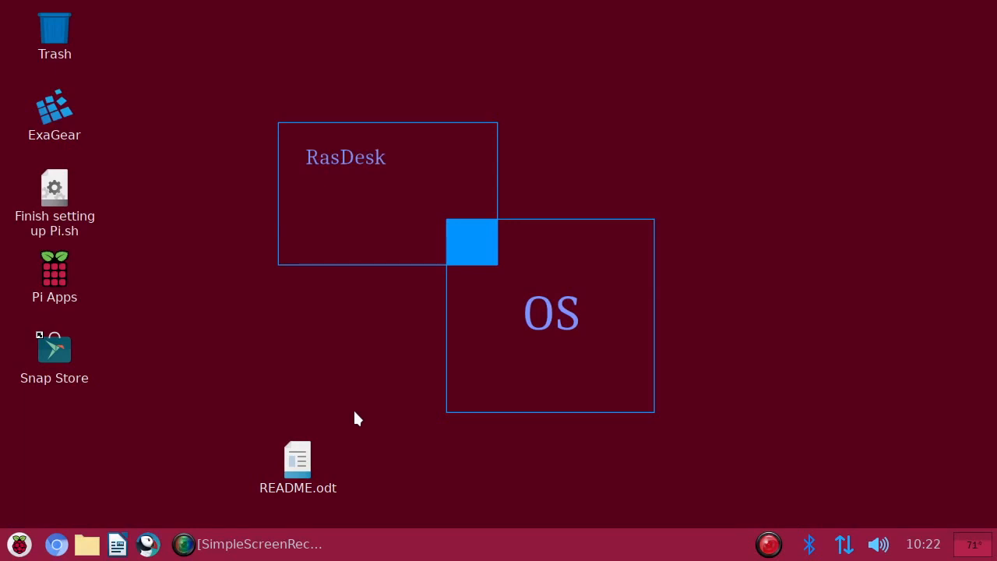
mouse_move(293, 543)
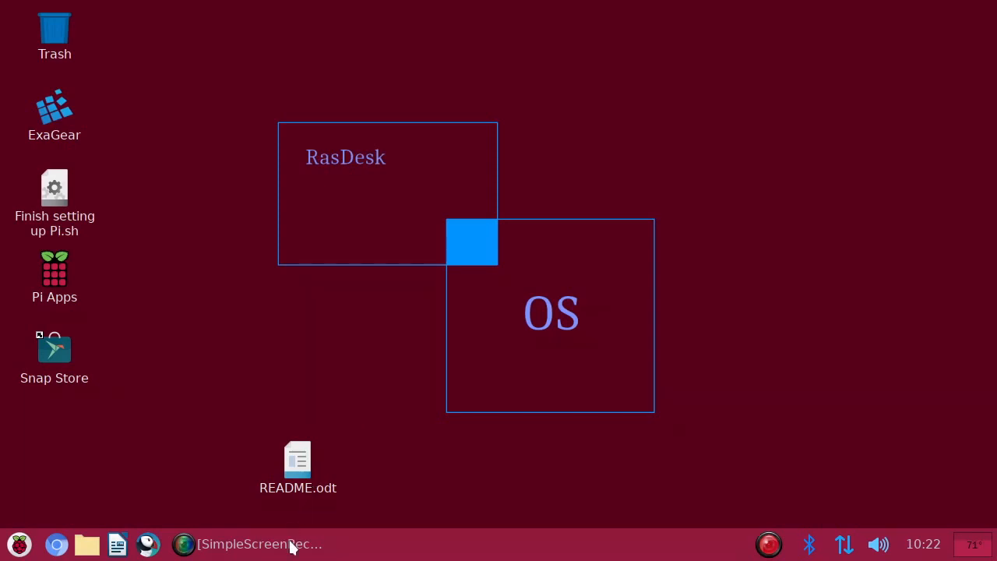